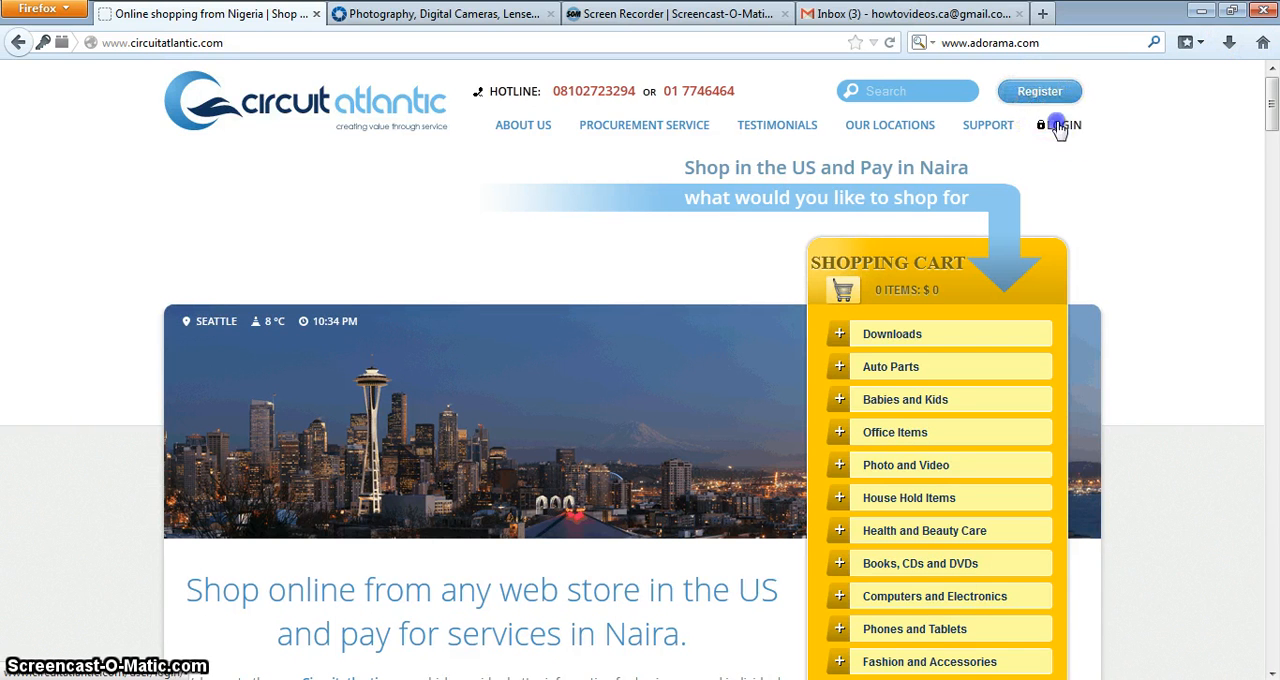
Log in with the saved 'howto' email suggestion and the account password
left_click(1064, 126)
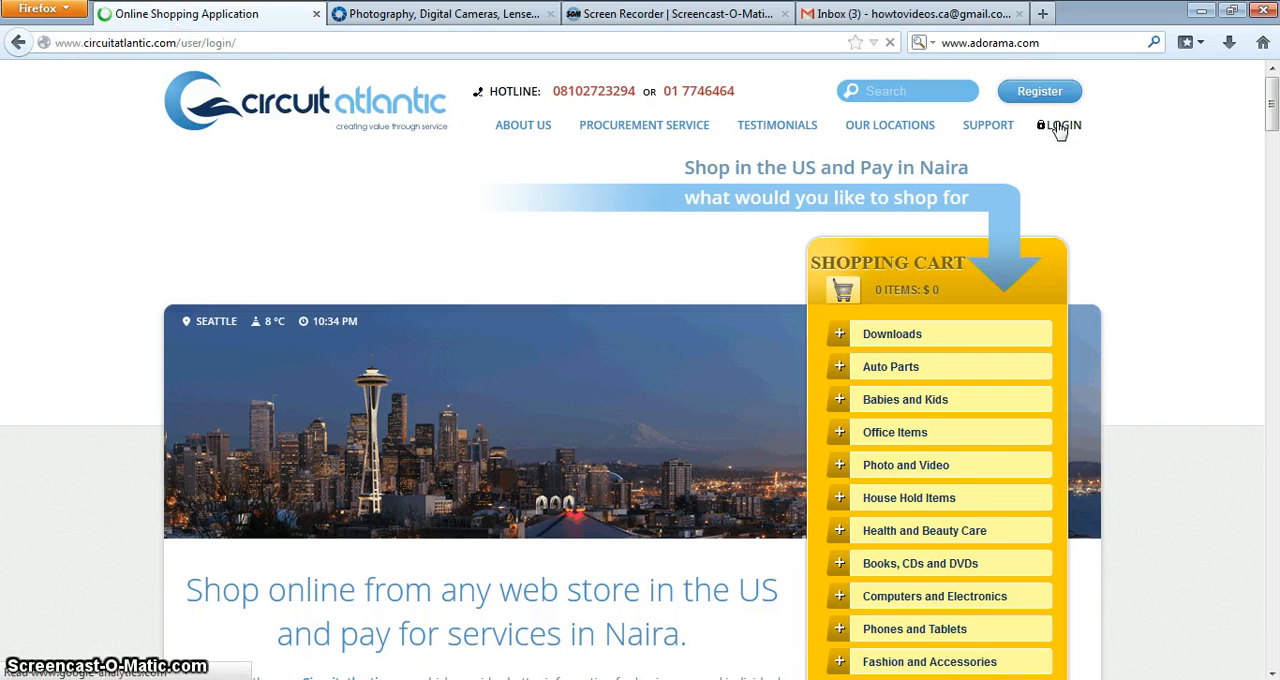
left_click(1064, 126)
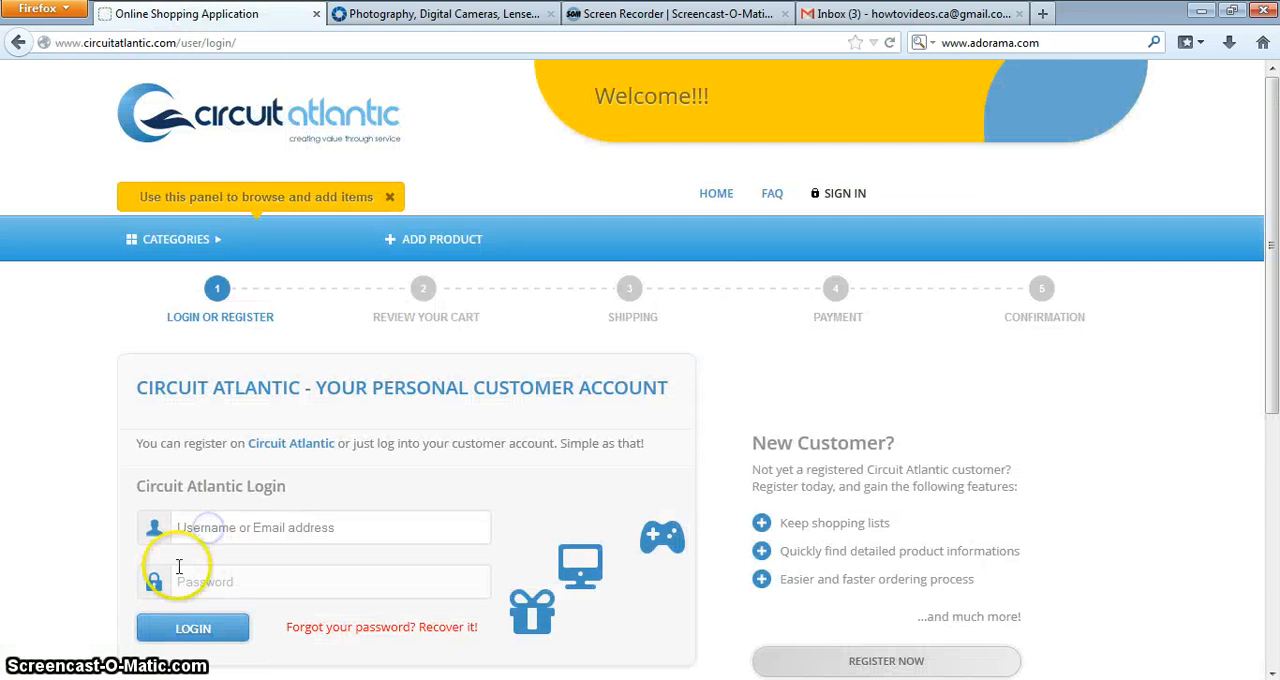
type("h")
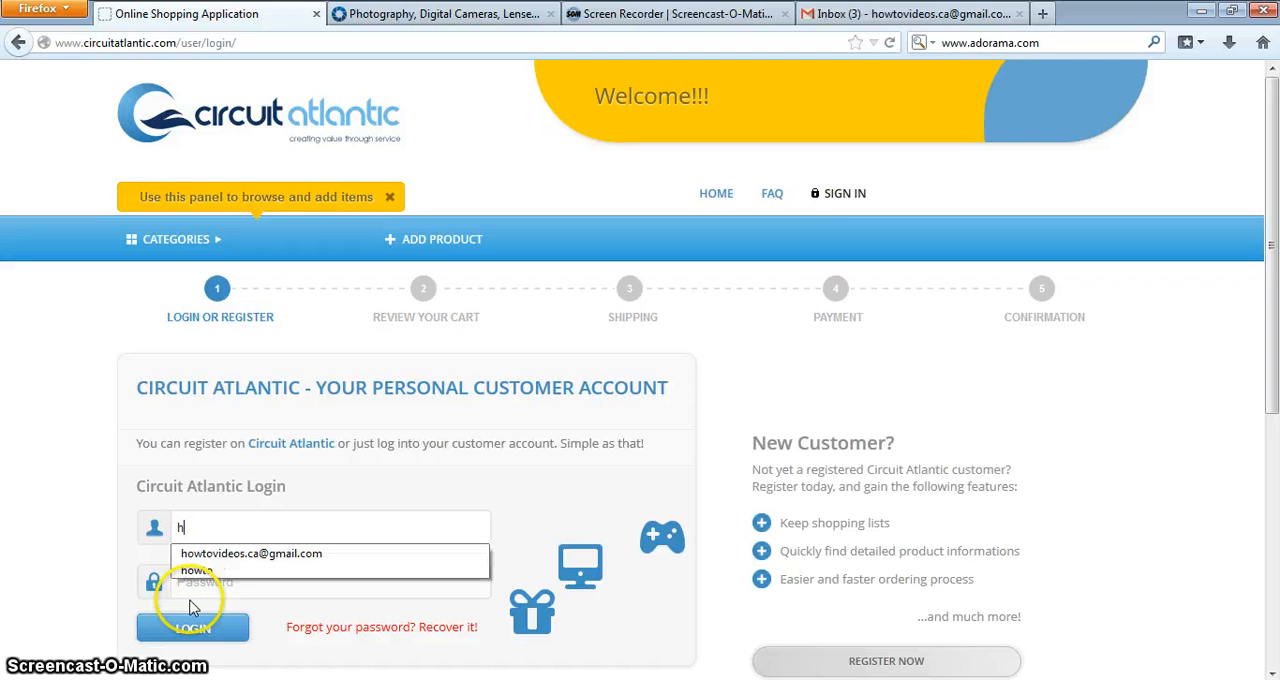
type("owto")
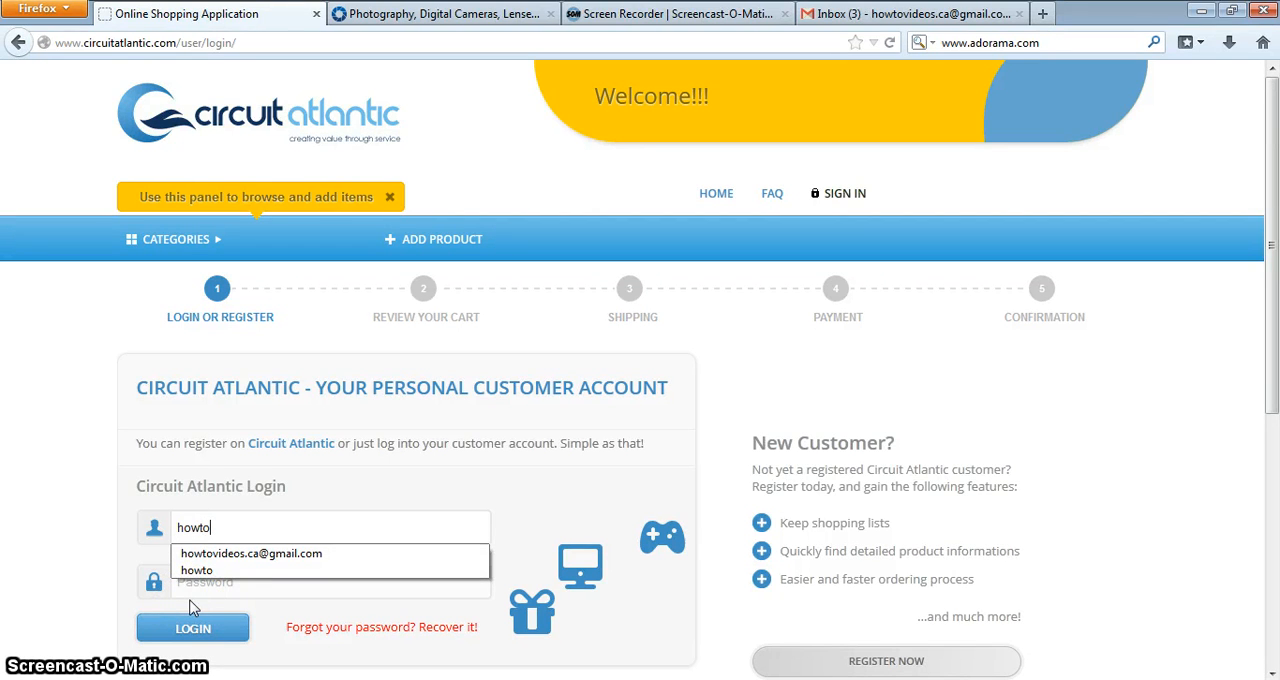
left_click(250, 552)
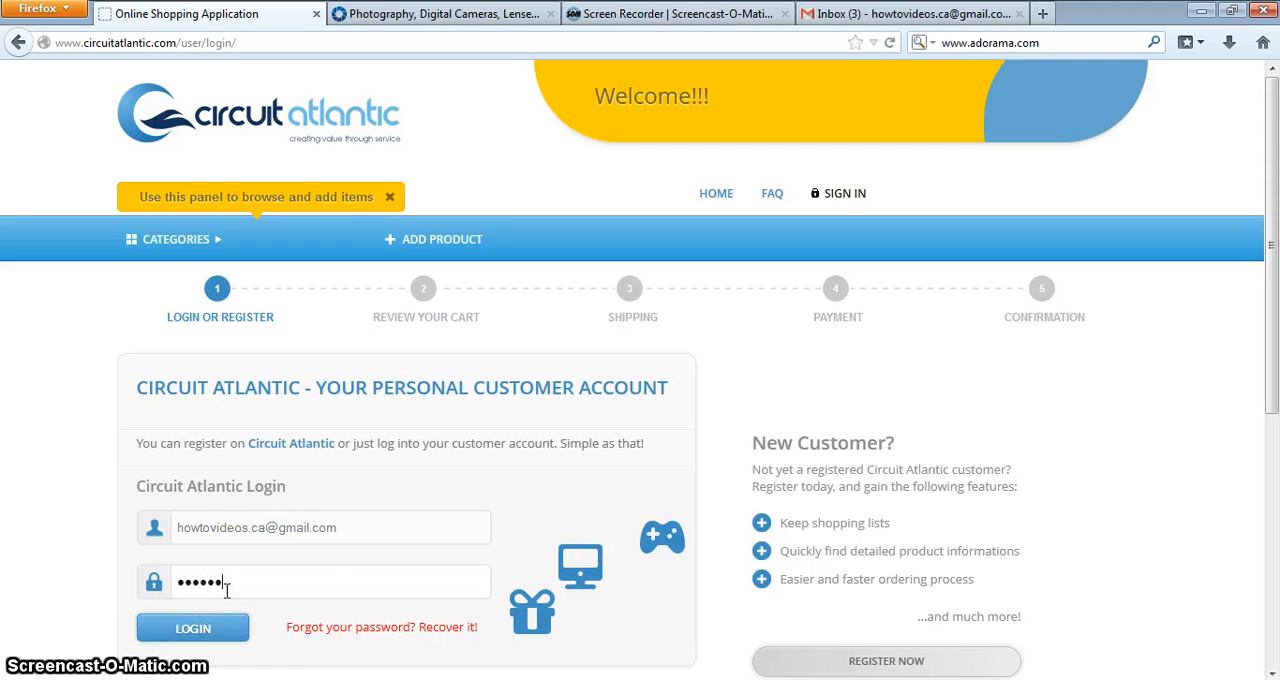
left_click(192, 628)
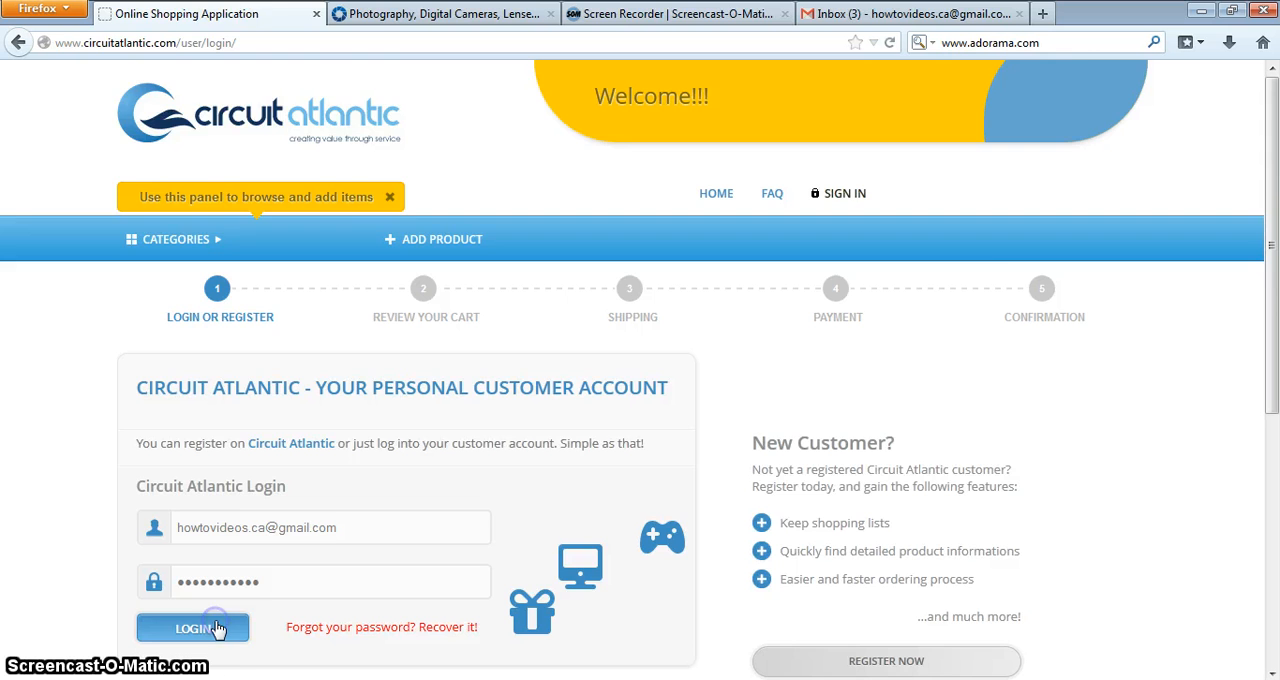
left_click(192, 628)
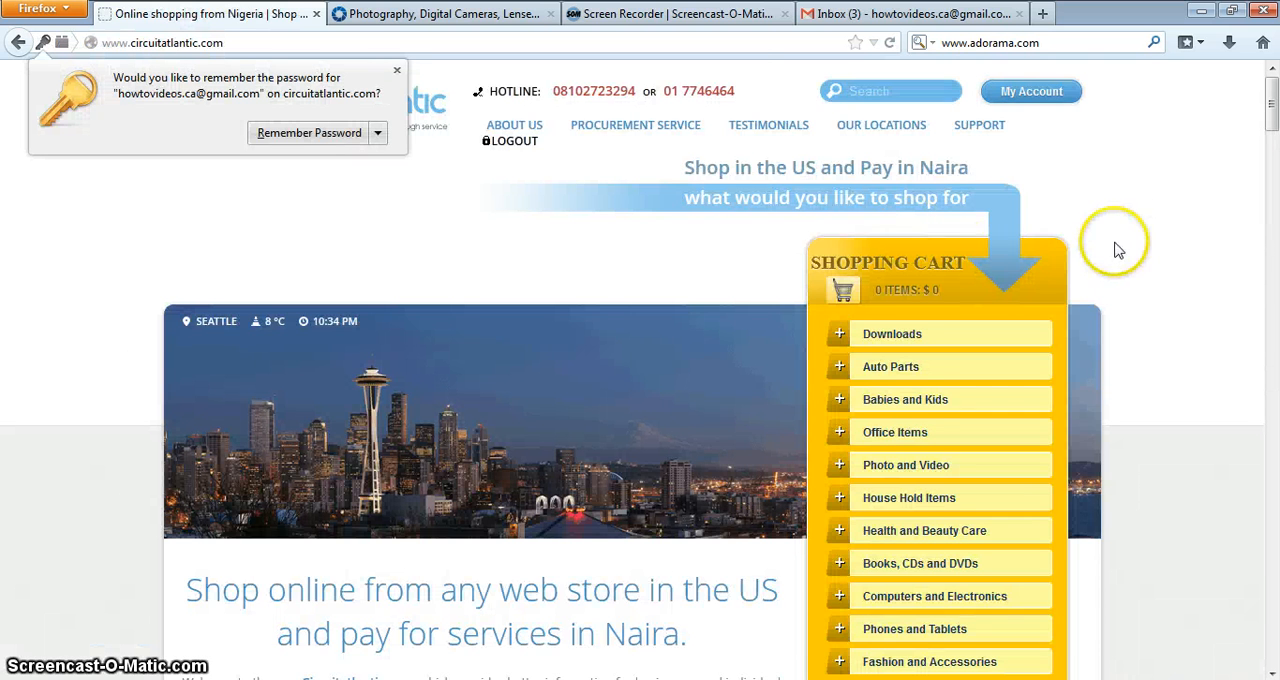
Choose the Photo and Video category and set Site in View to Adorama
scroll("down", 3)
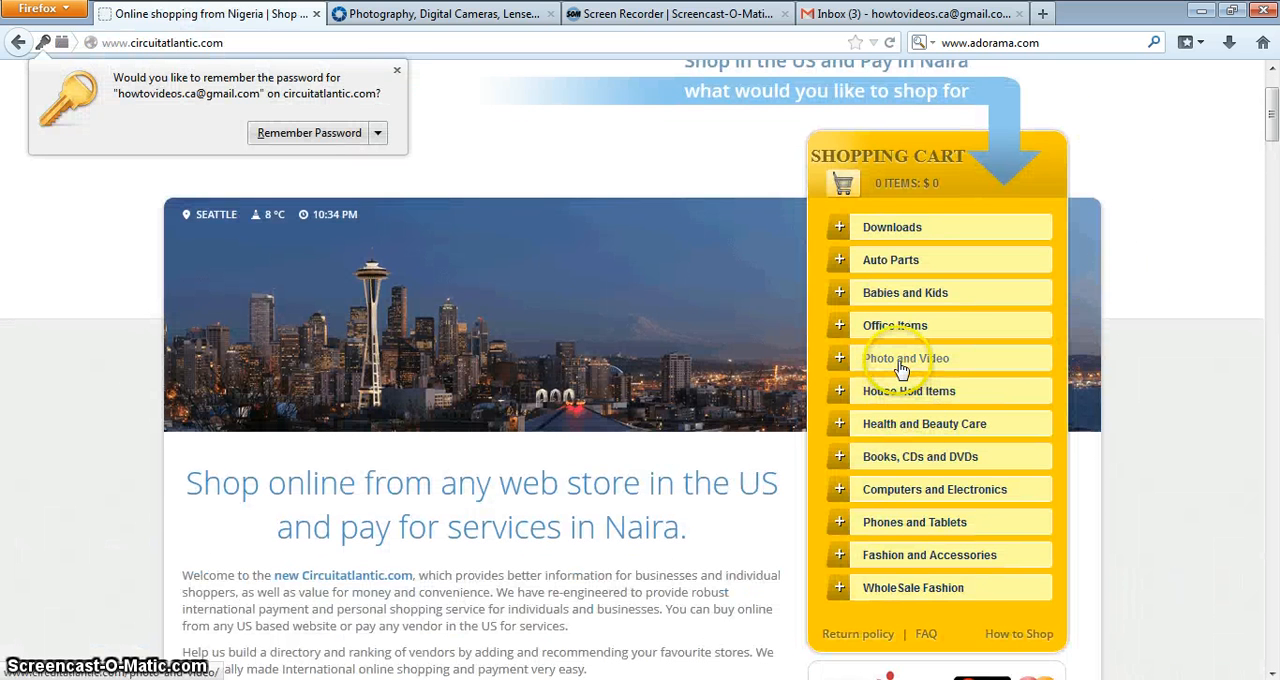
left_click(904, 358)
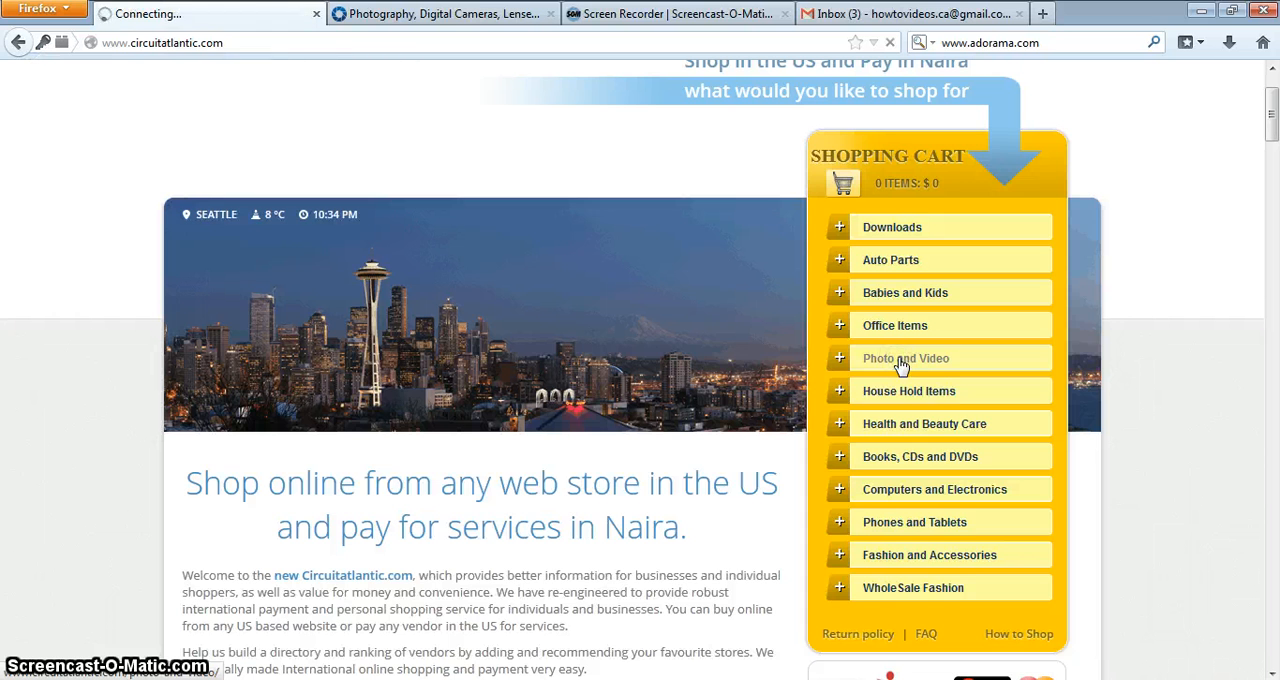
left_click(904, 358)
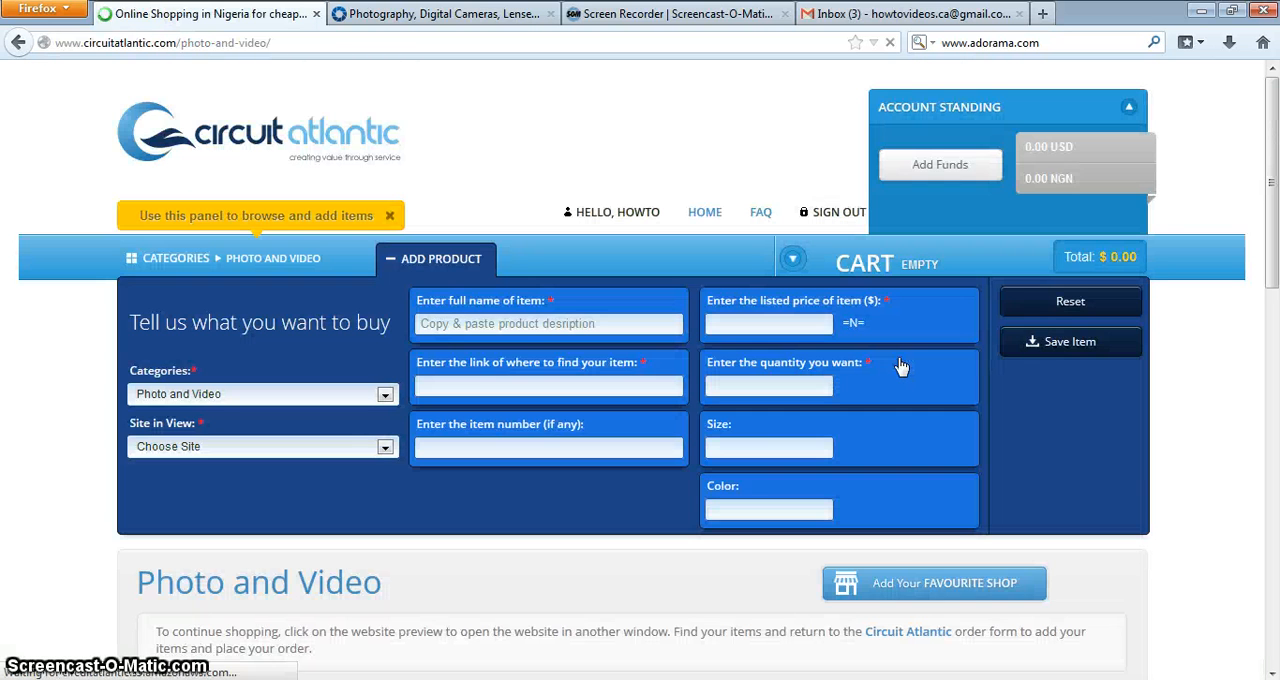
left_click(384, 446)
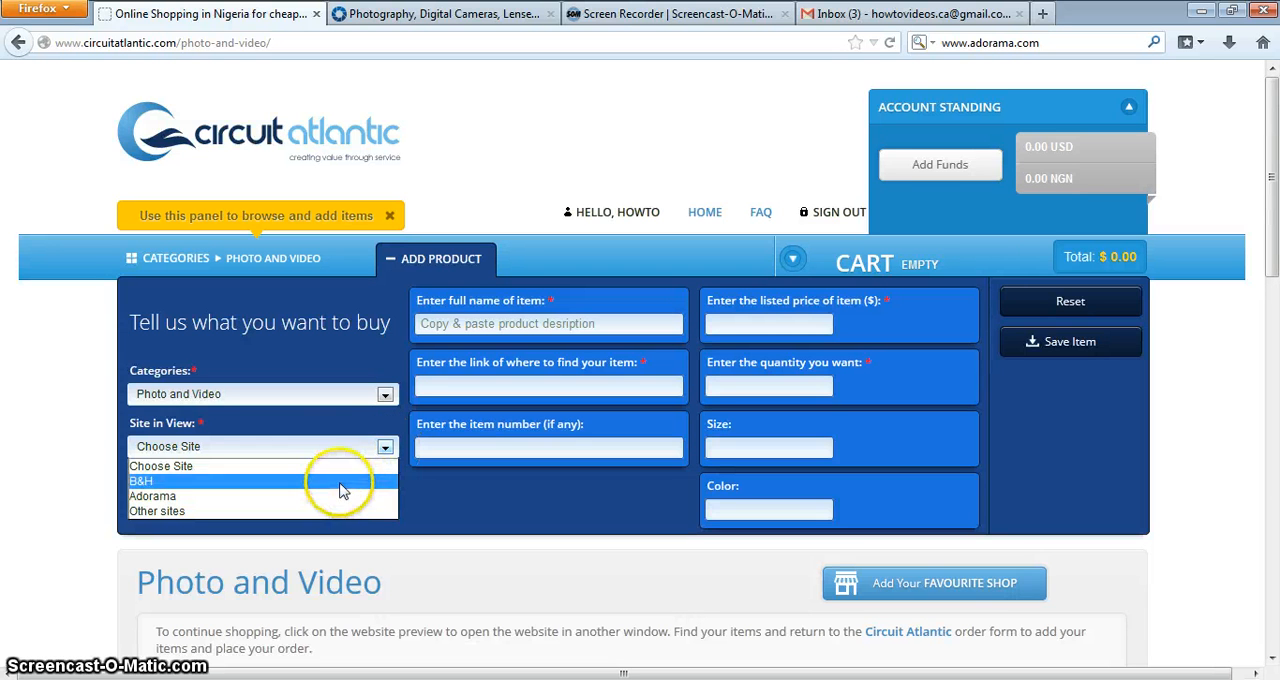
mouse_move(340, 496)
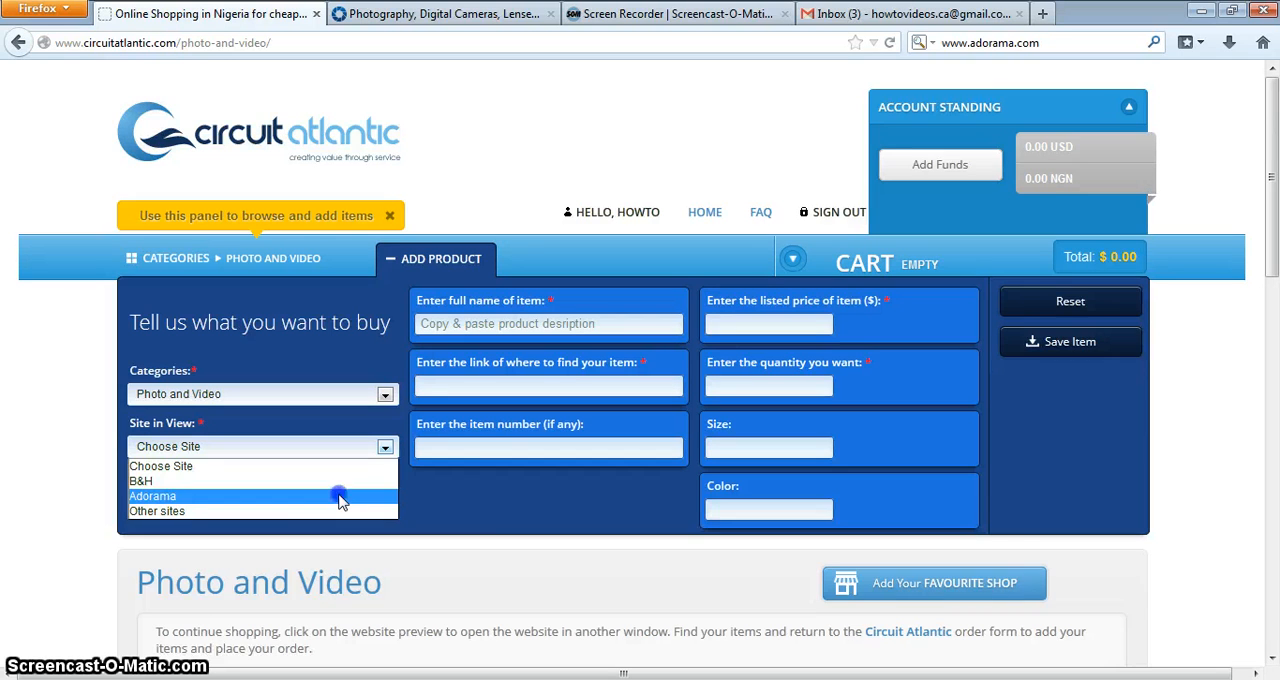
left_click(152, 496)
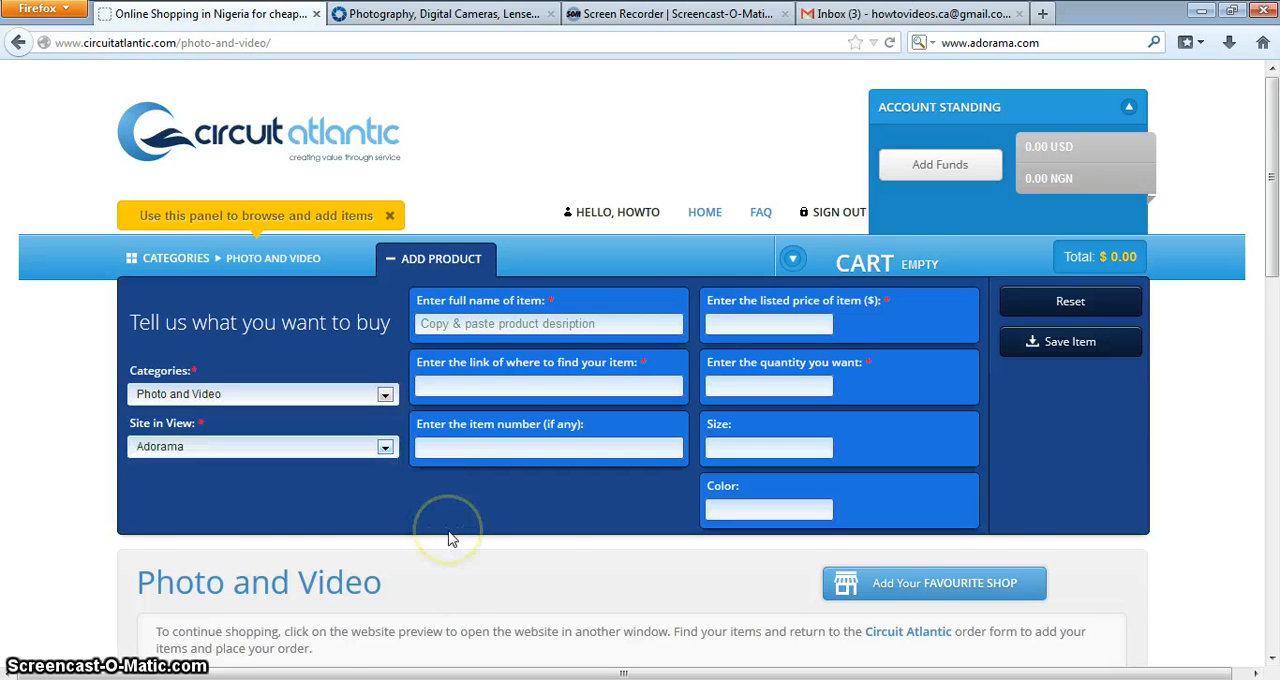
scroll("down", 3)
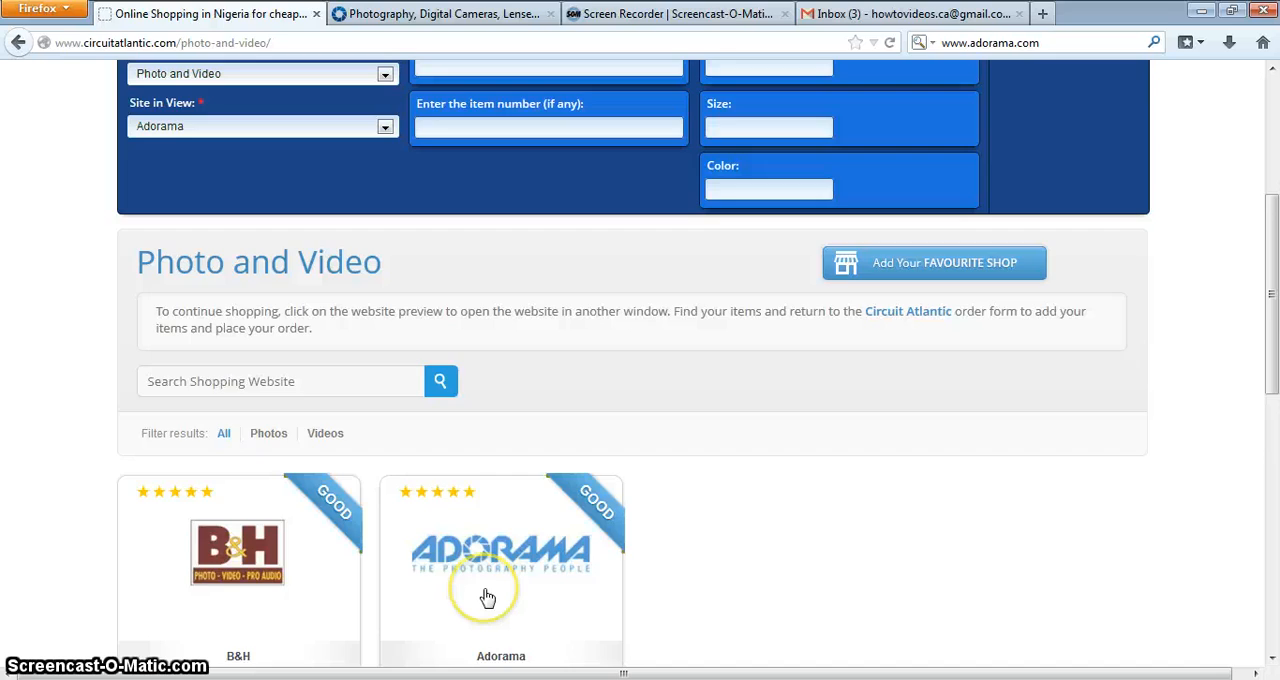
Enter the Adorama store, browse Digital SLRs and open the refurbished Nikon D7000 listing
left_click(500, 556)
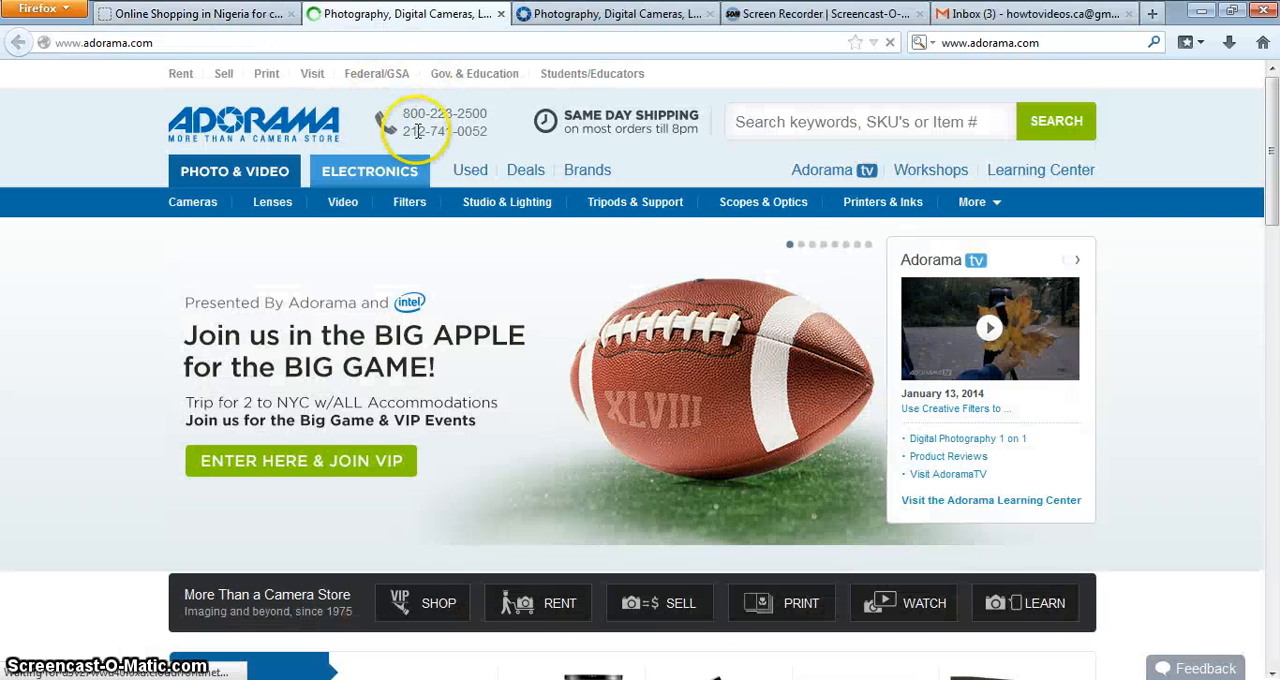
scroll("down", 3)
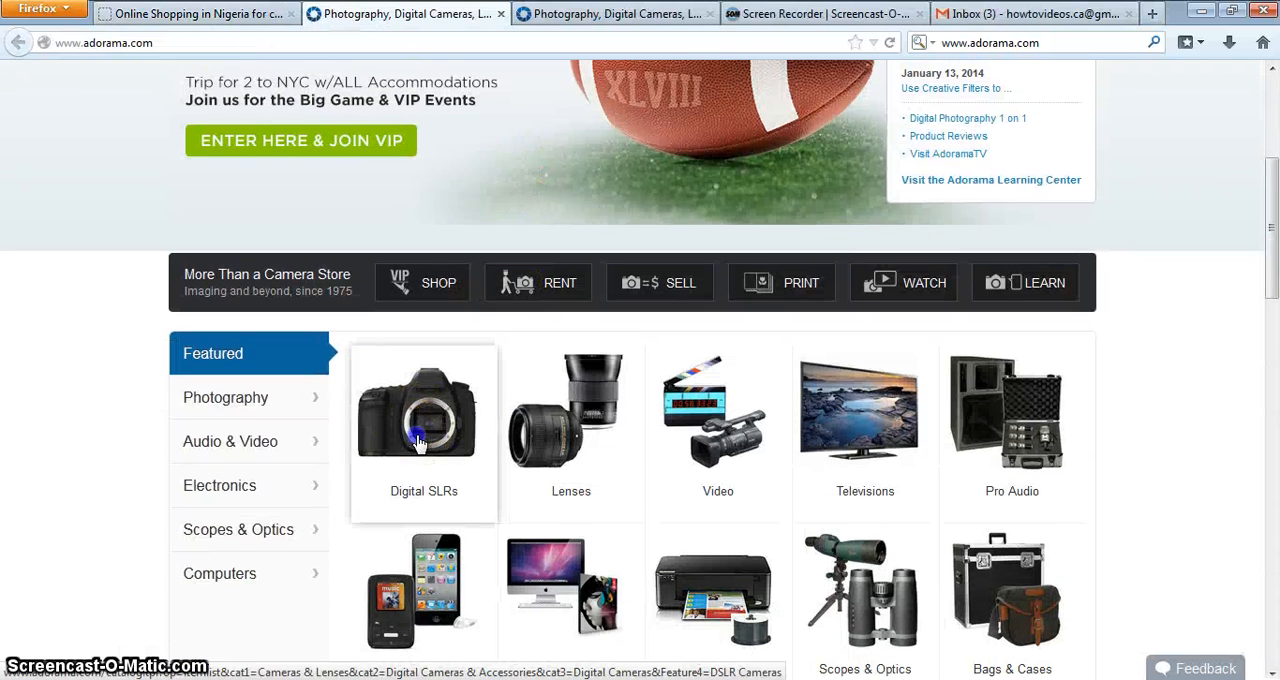
left_click(416, 410)
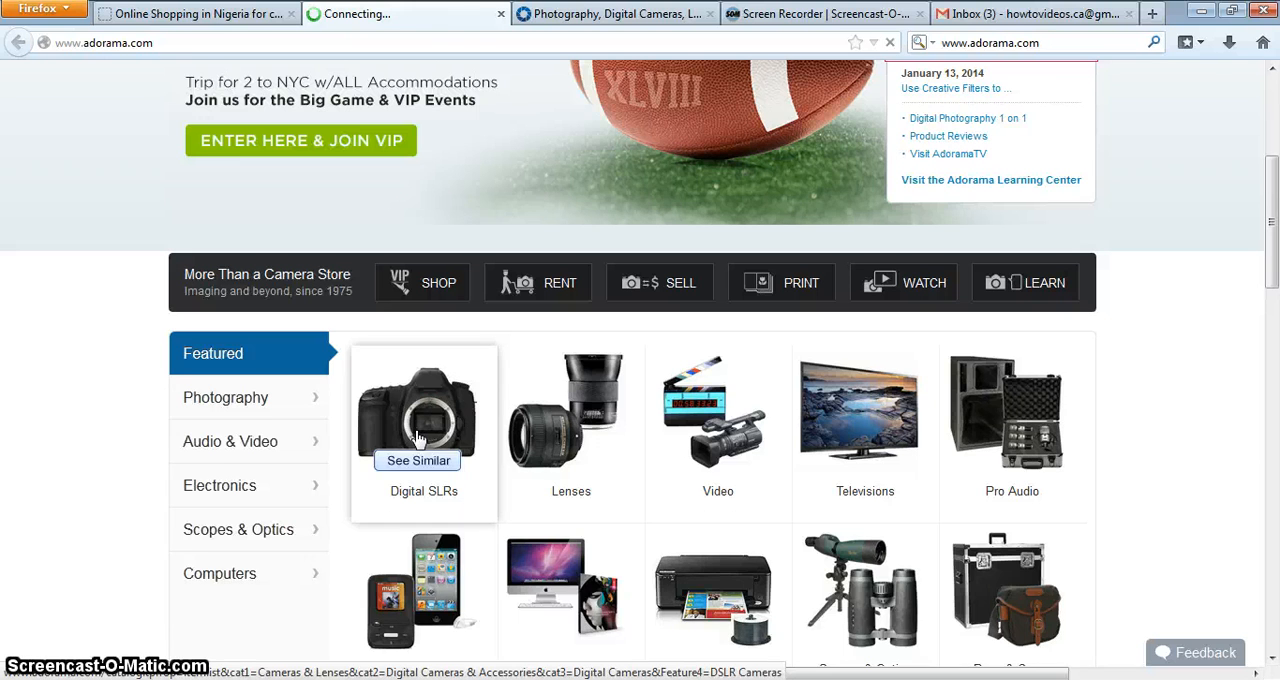
left_click(424, 410)
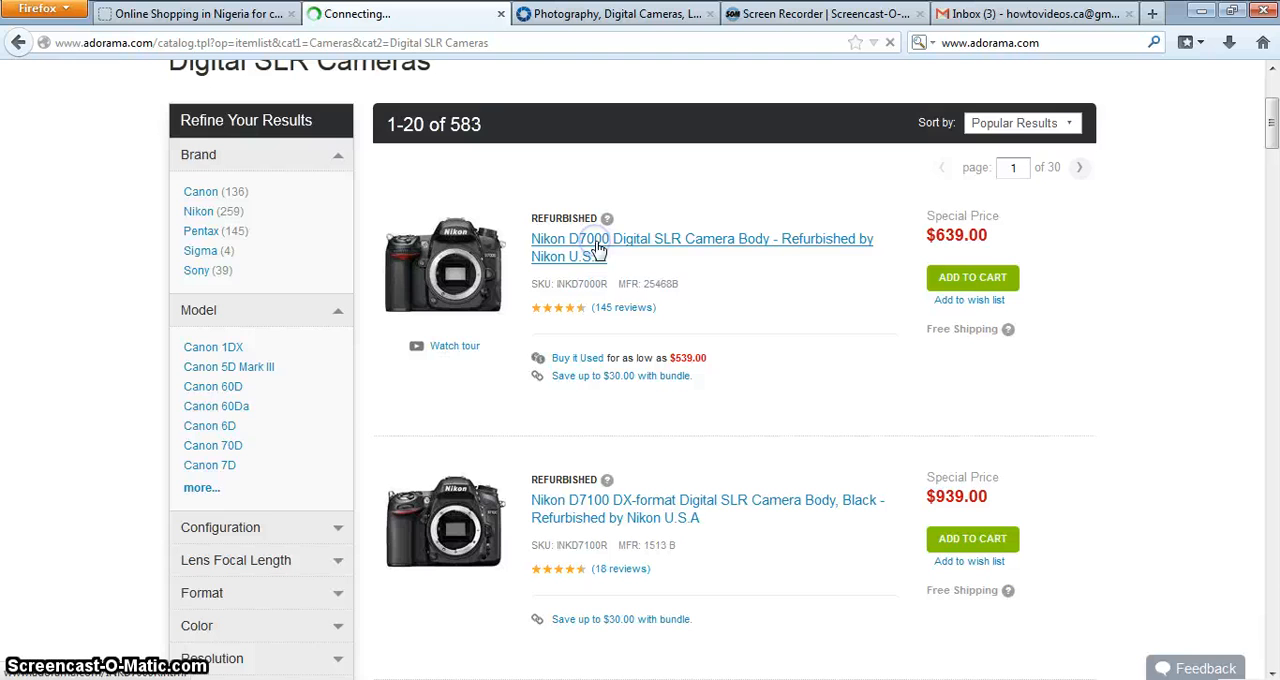
left_click(700, 238)
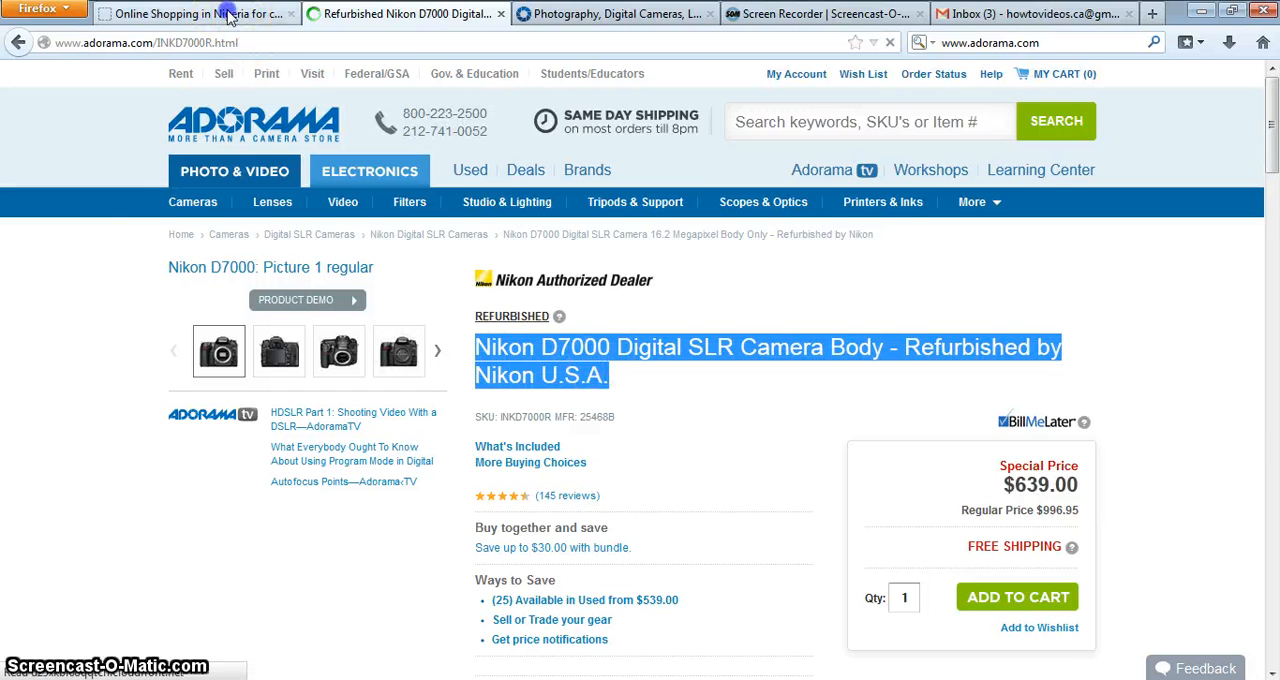
left_click(196, 14)
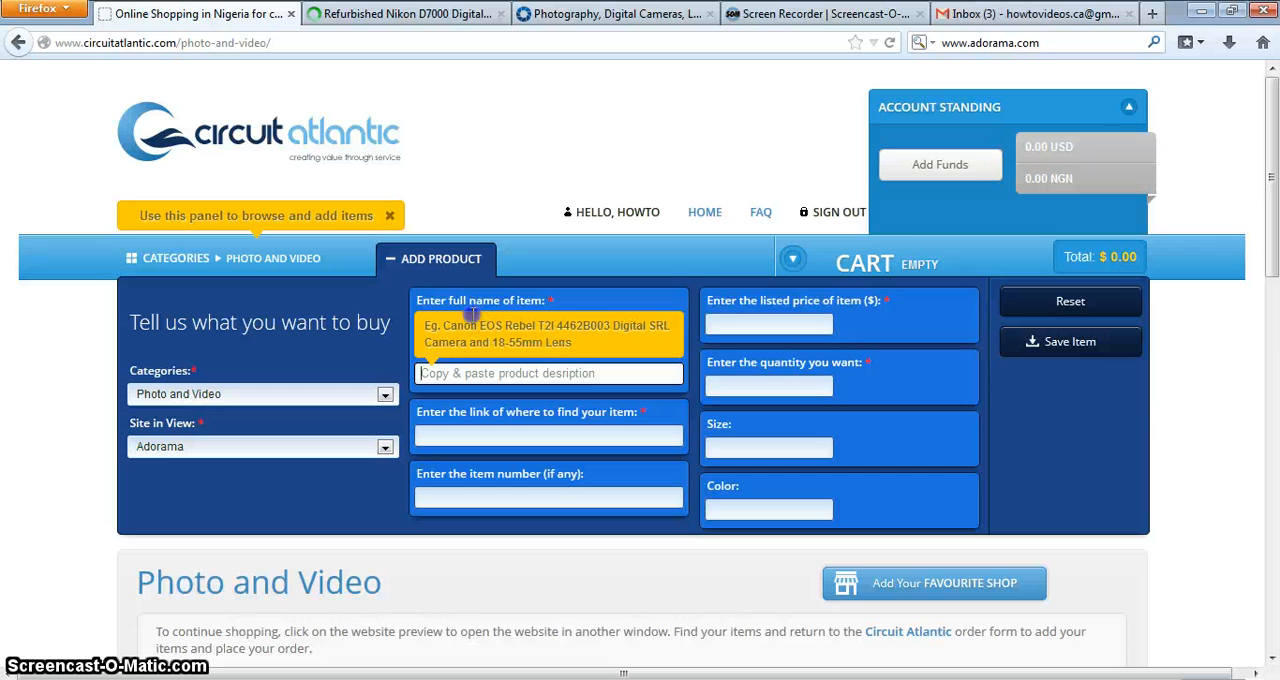
type("LR Camera Body - Refurbished by Nikon U.S.A.")
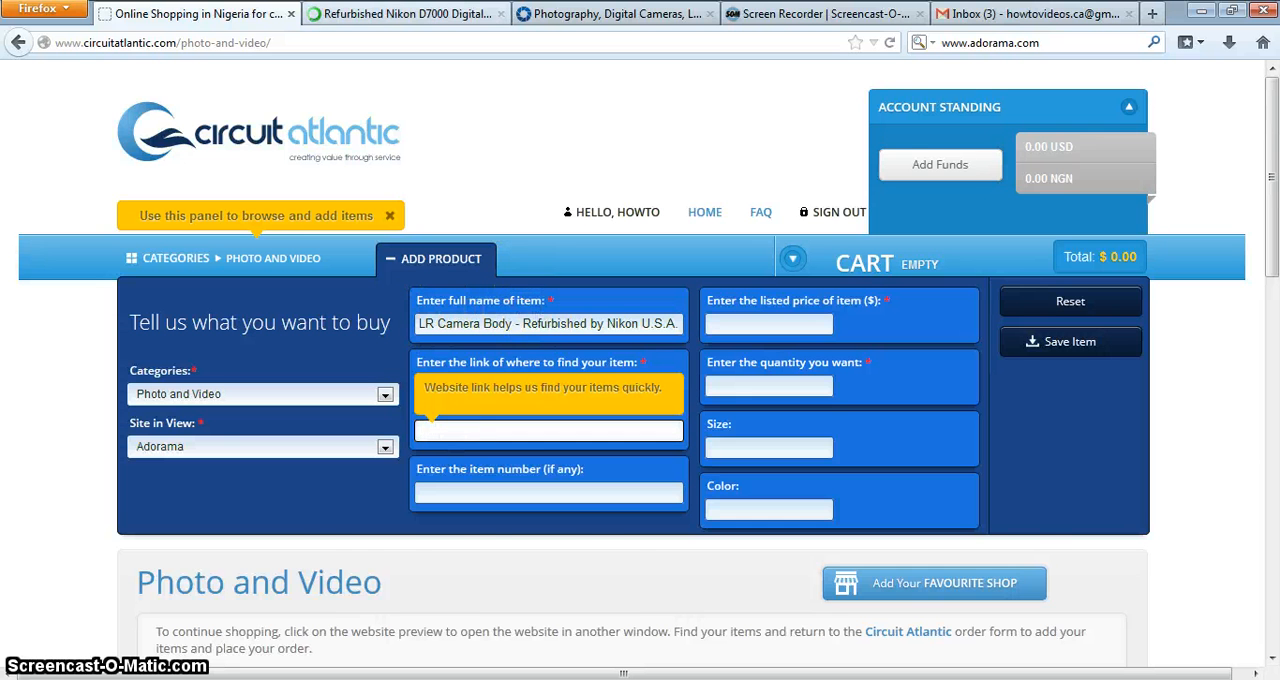
left_click(404, 14)
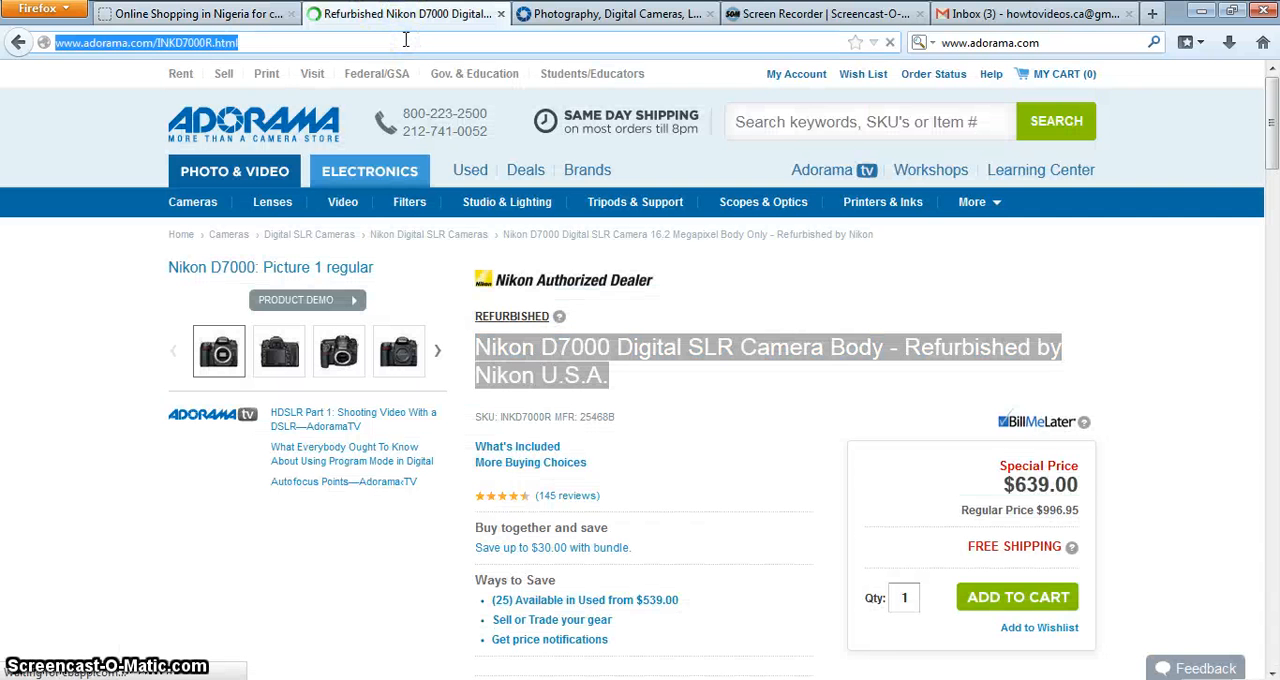
left_click(190, 14)
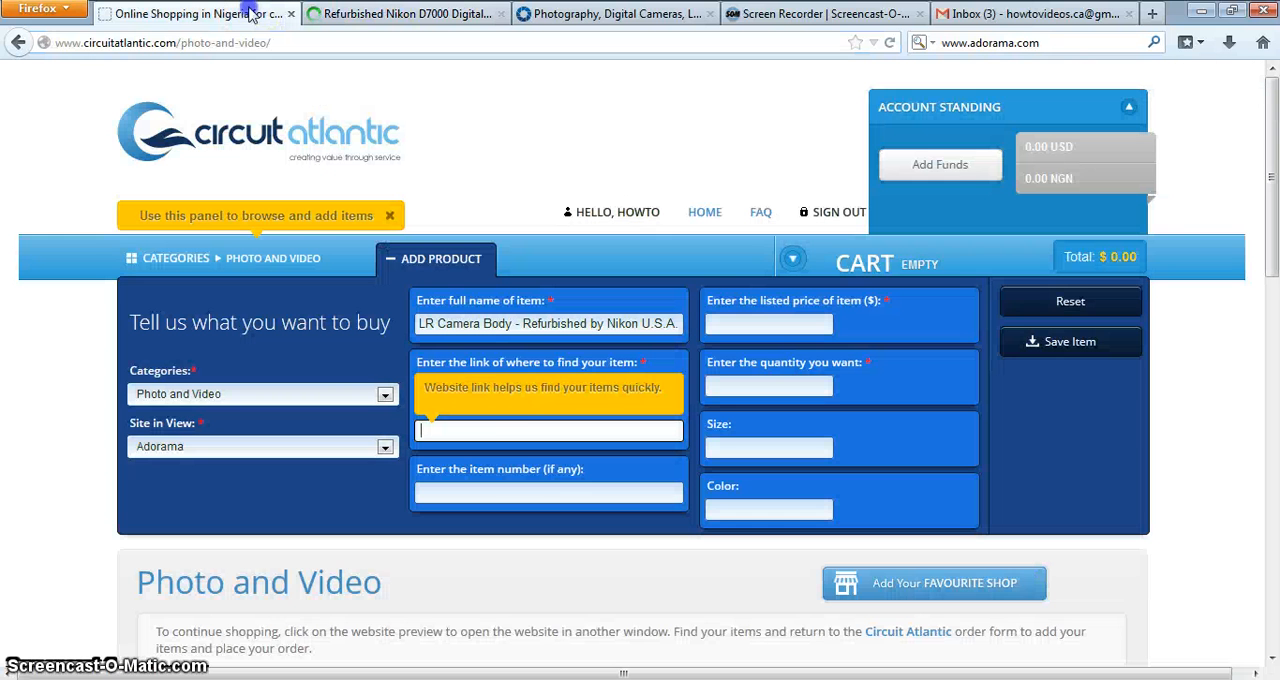
type("http://www.adorama.com/INKD7000R.html")
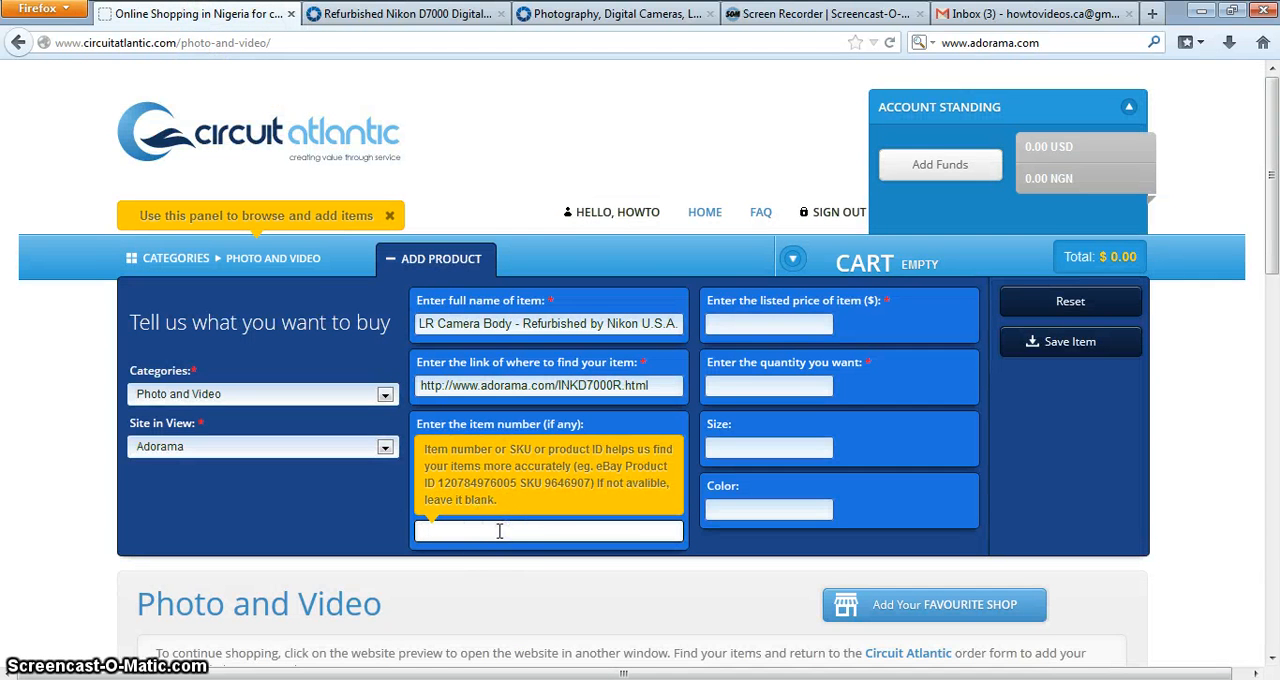
Enter item number INKD7000R, price 639, quantity 1, size and colour null, and save the item
left_click(768, 374)
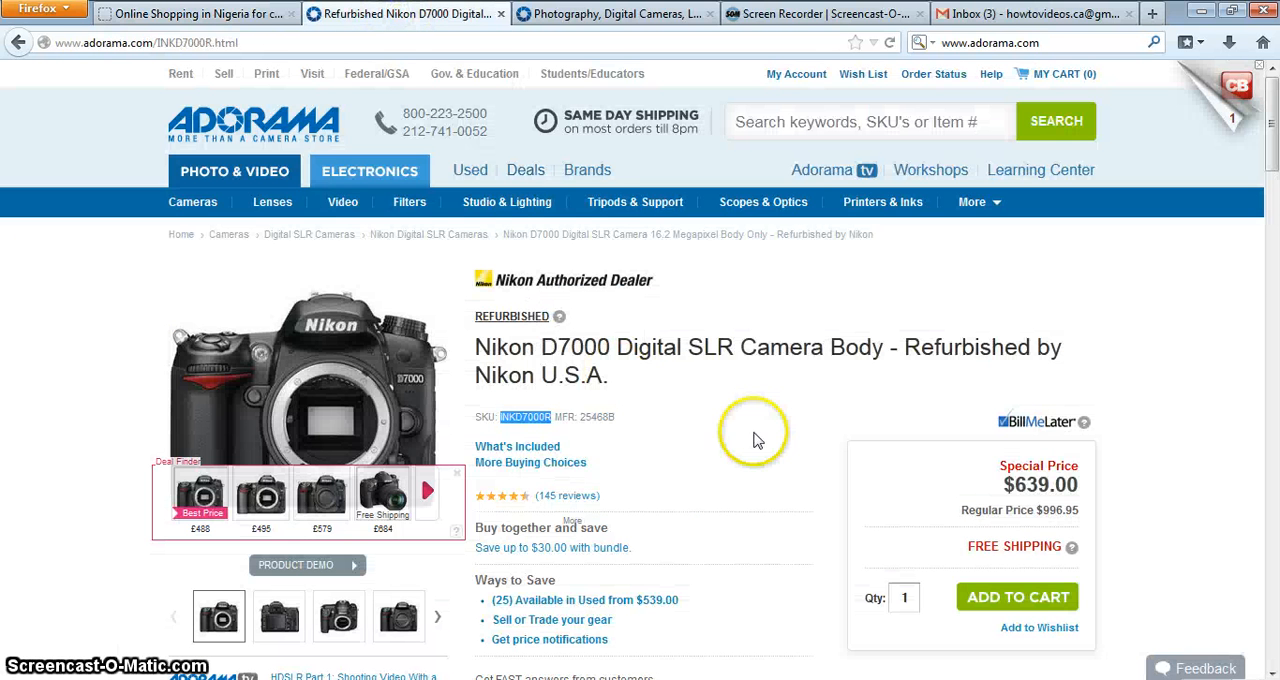
mouse_move(756, 440)
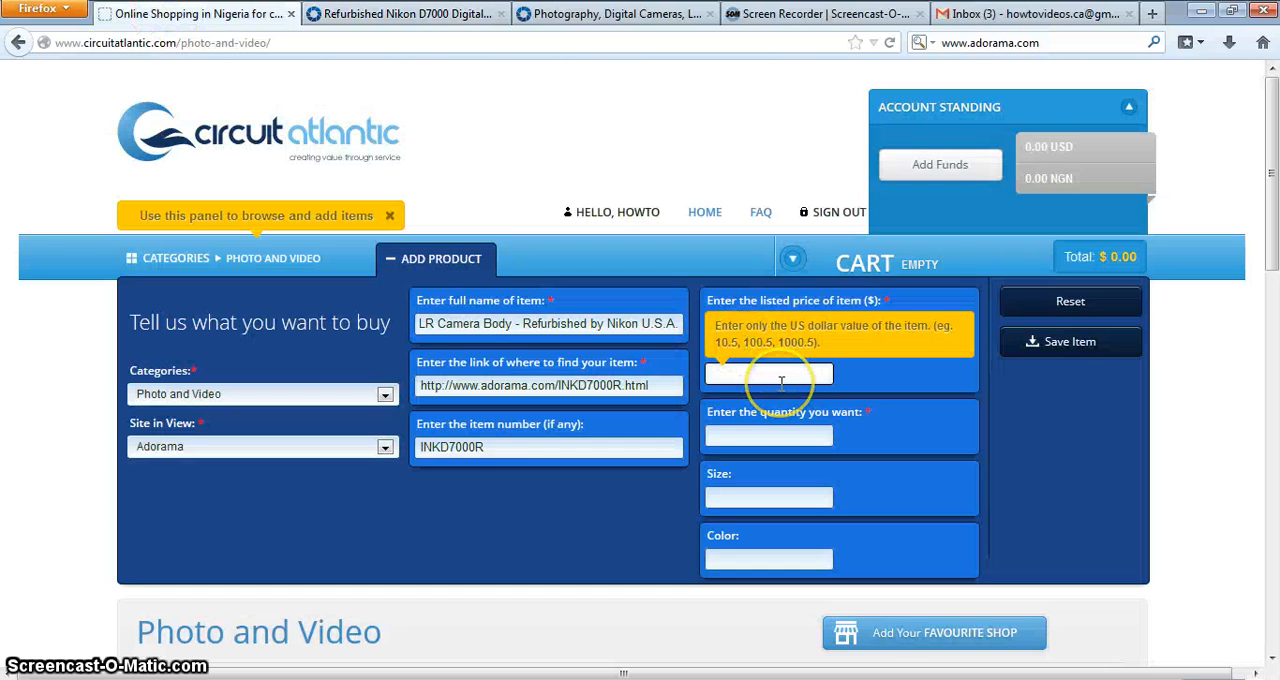
type("6")
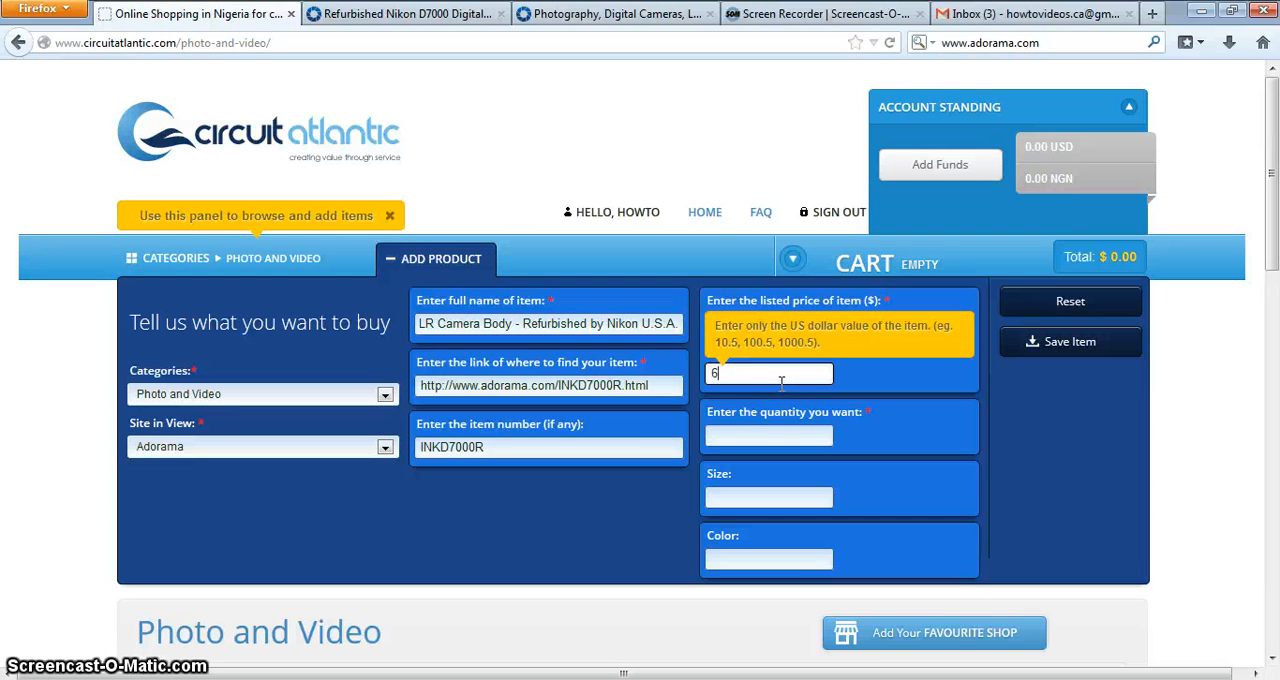
type("39")
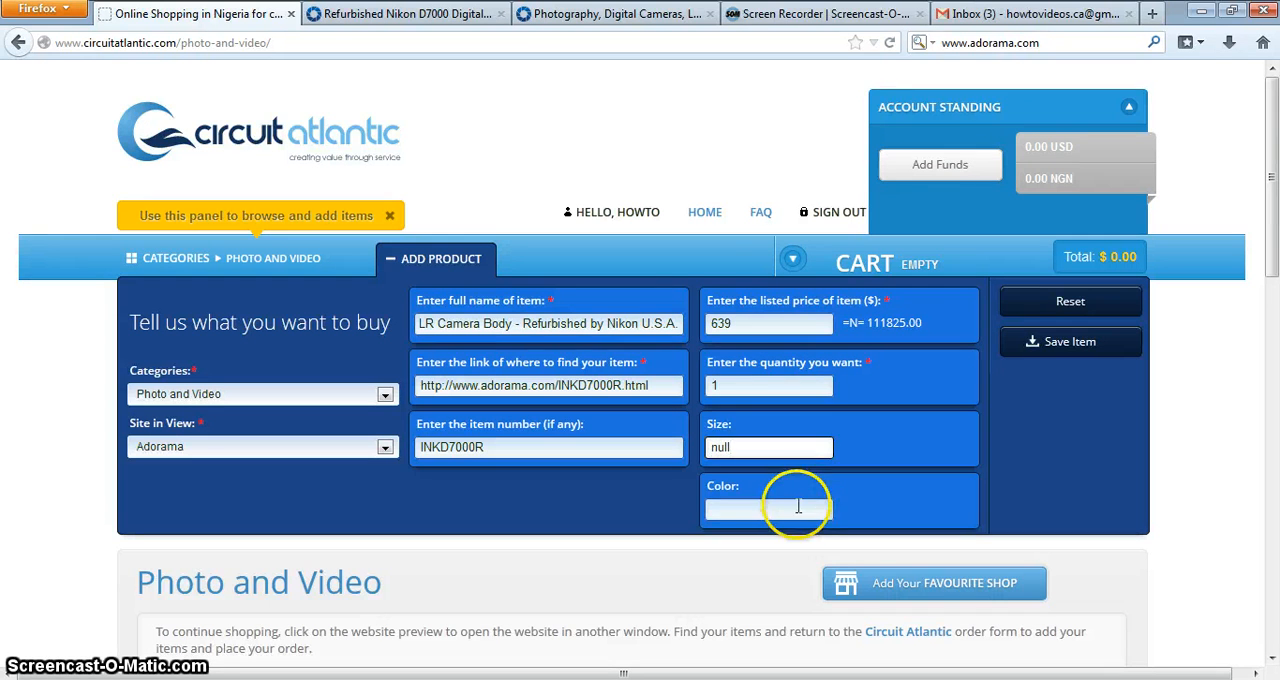
type("null")
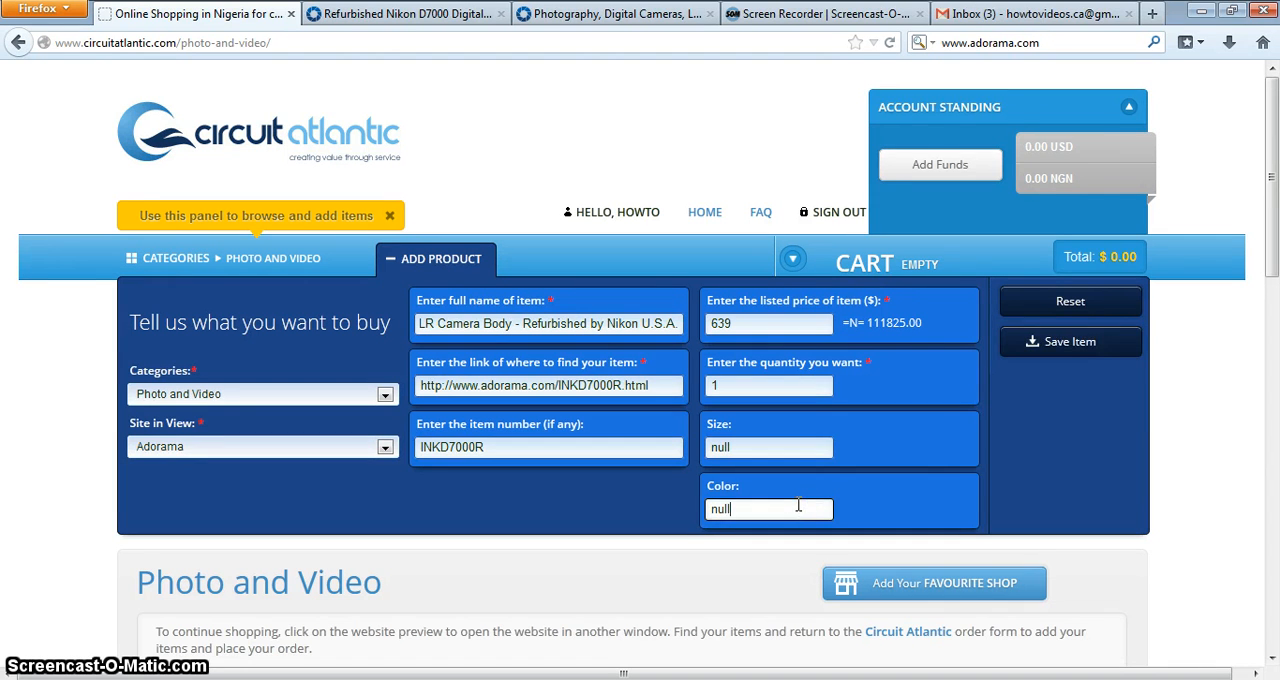
left_click(1070, 340)
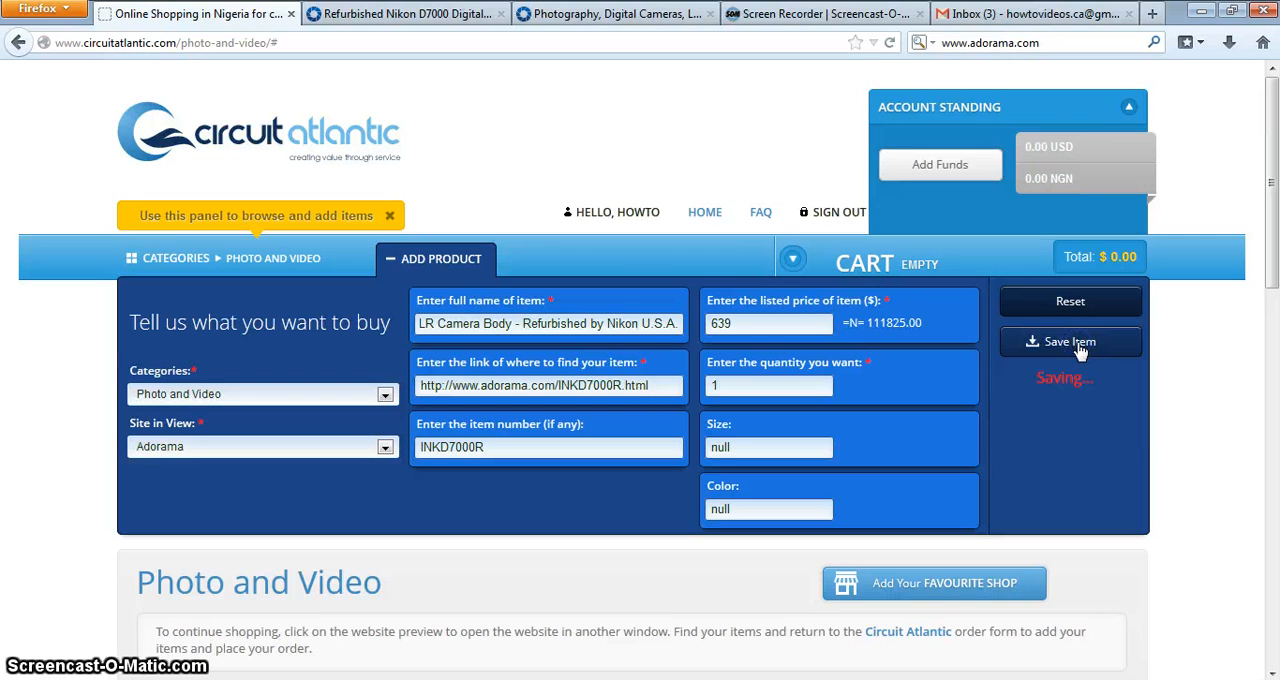
Review the cart listing the Nikon D7000 at $639 and choose Order Now
left_click(1070, 340)
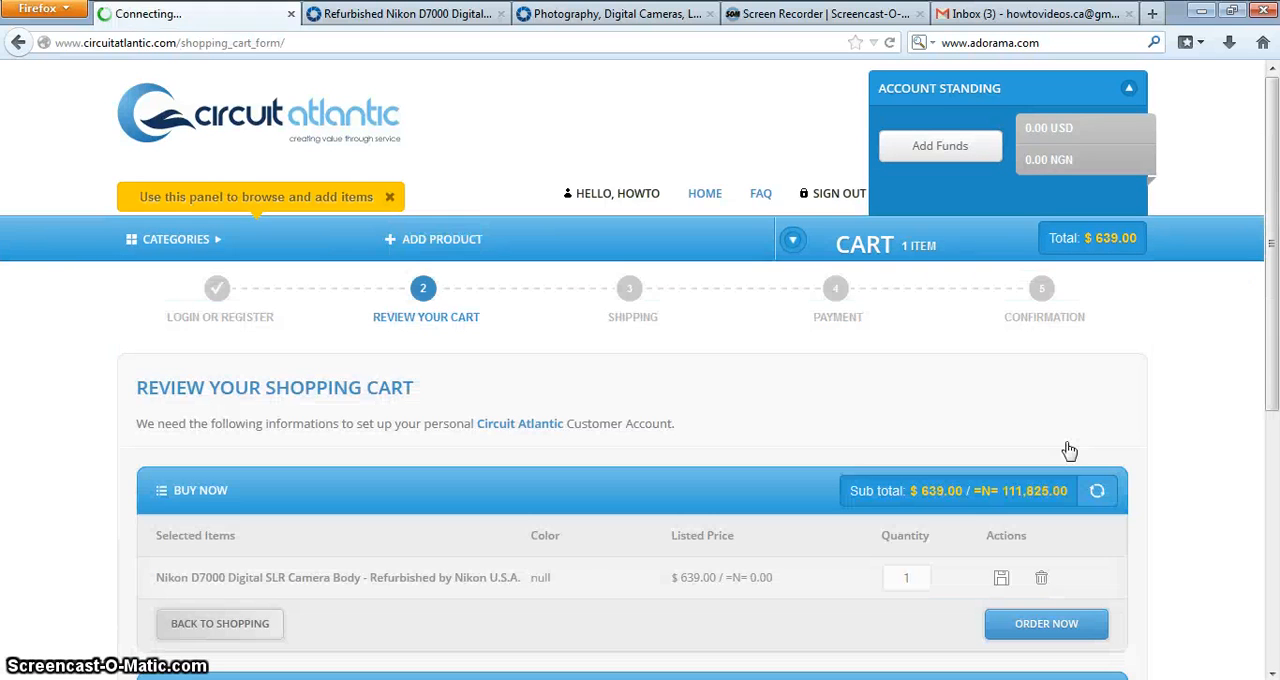
scroll("down", 3)
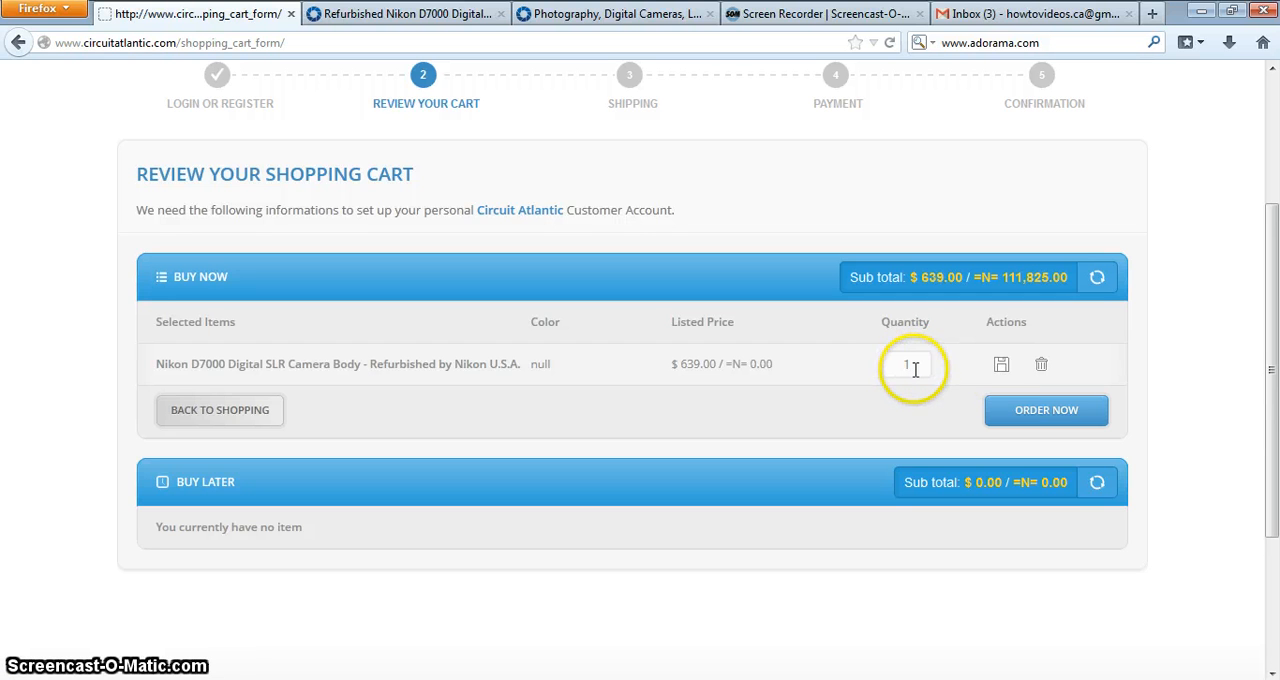
mouse_move(908, 364)
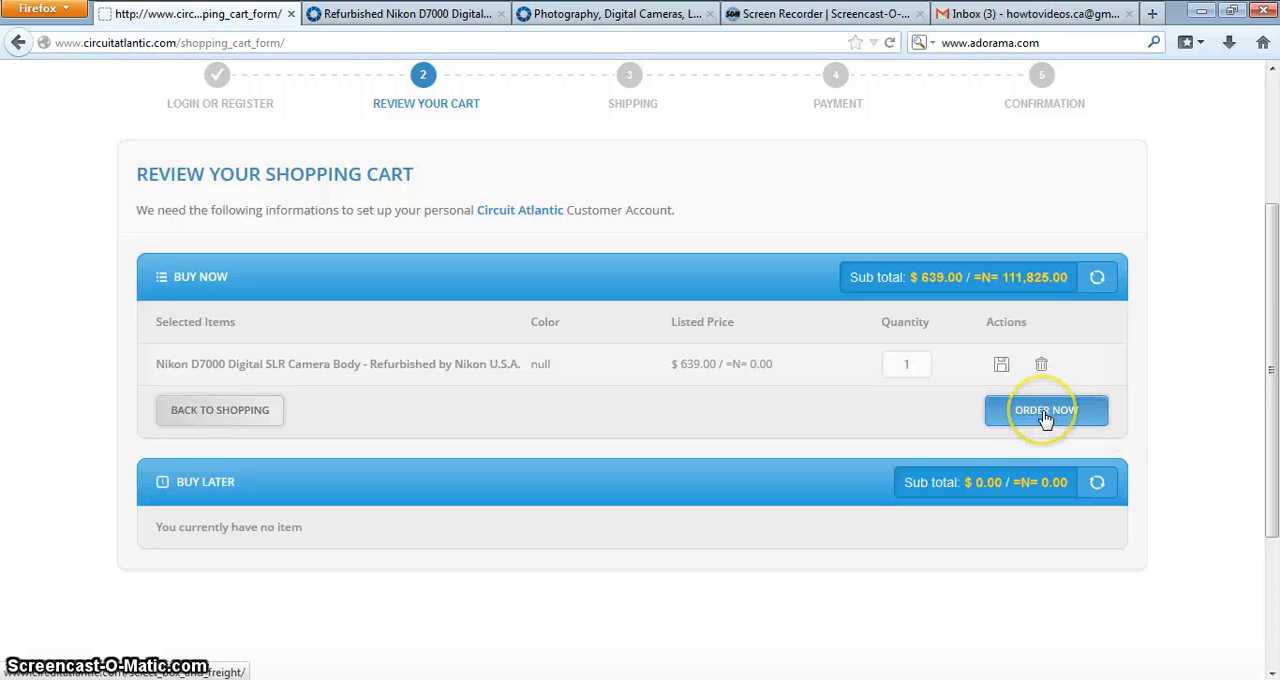
left_click(1046, 410)
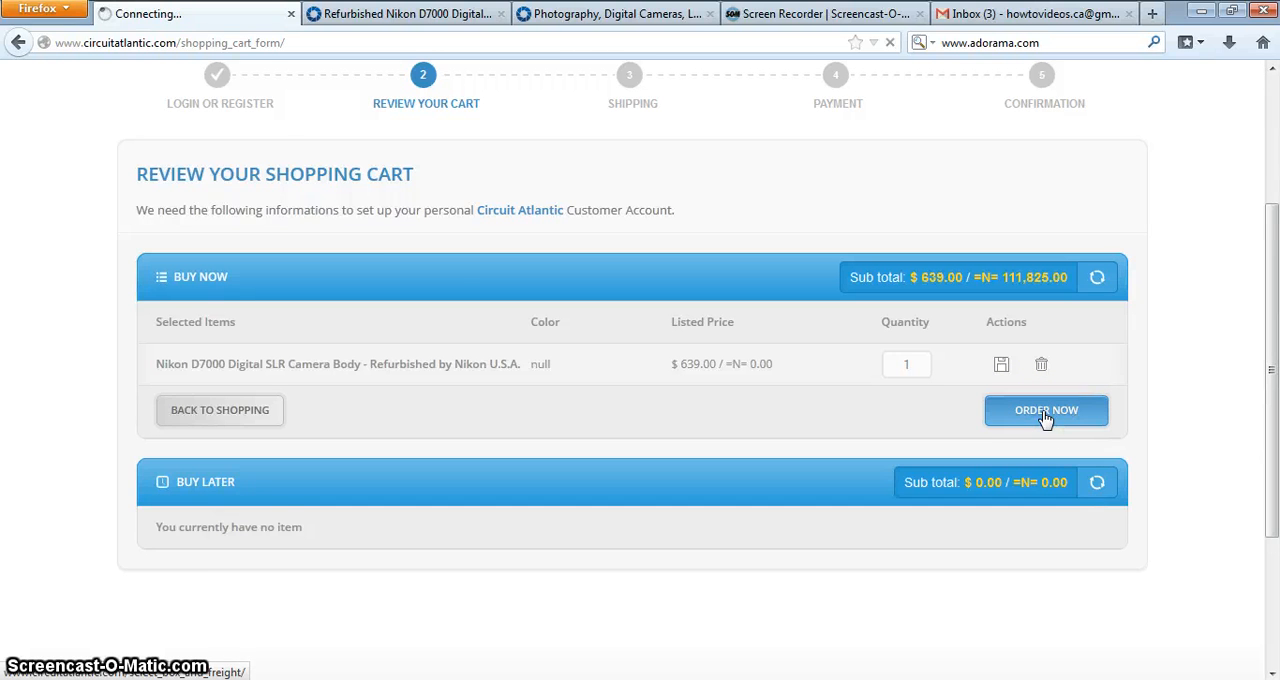
Reach the shipping step and compare the Select a Box and Enter Dimension options
left_click(1046, 410)
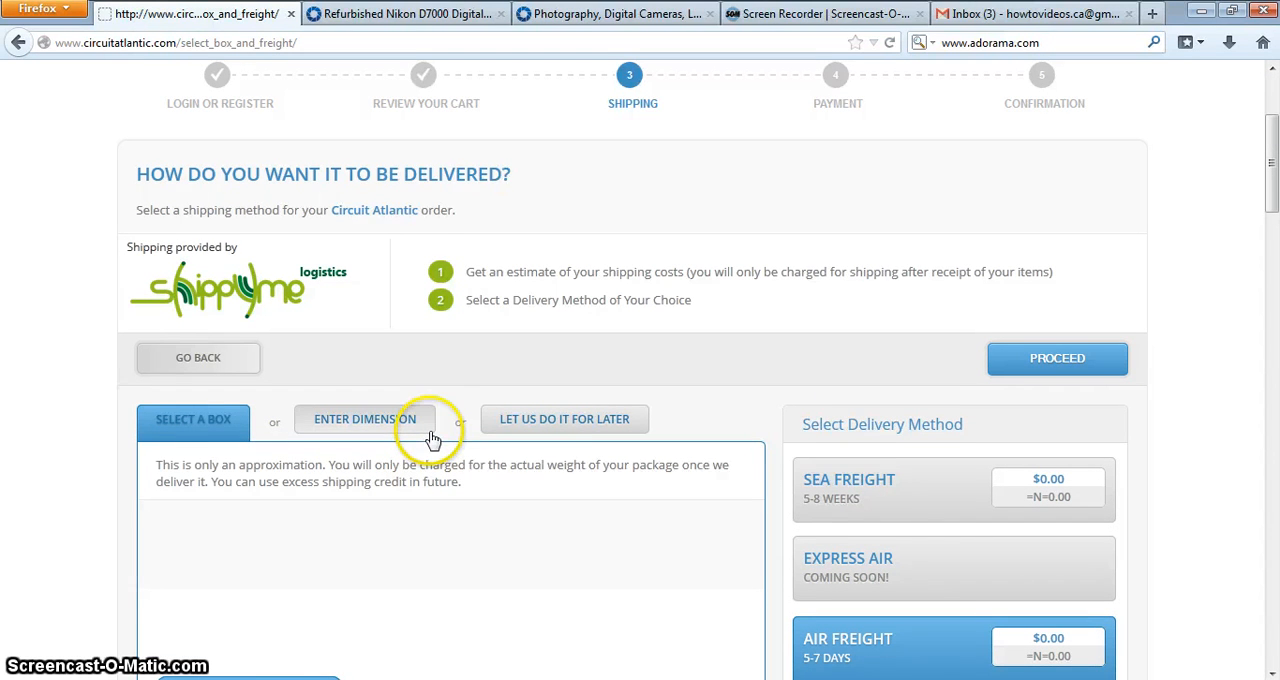
mouse_move(784, 450)
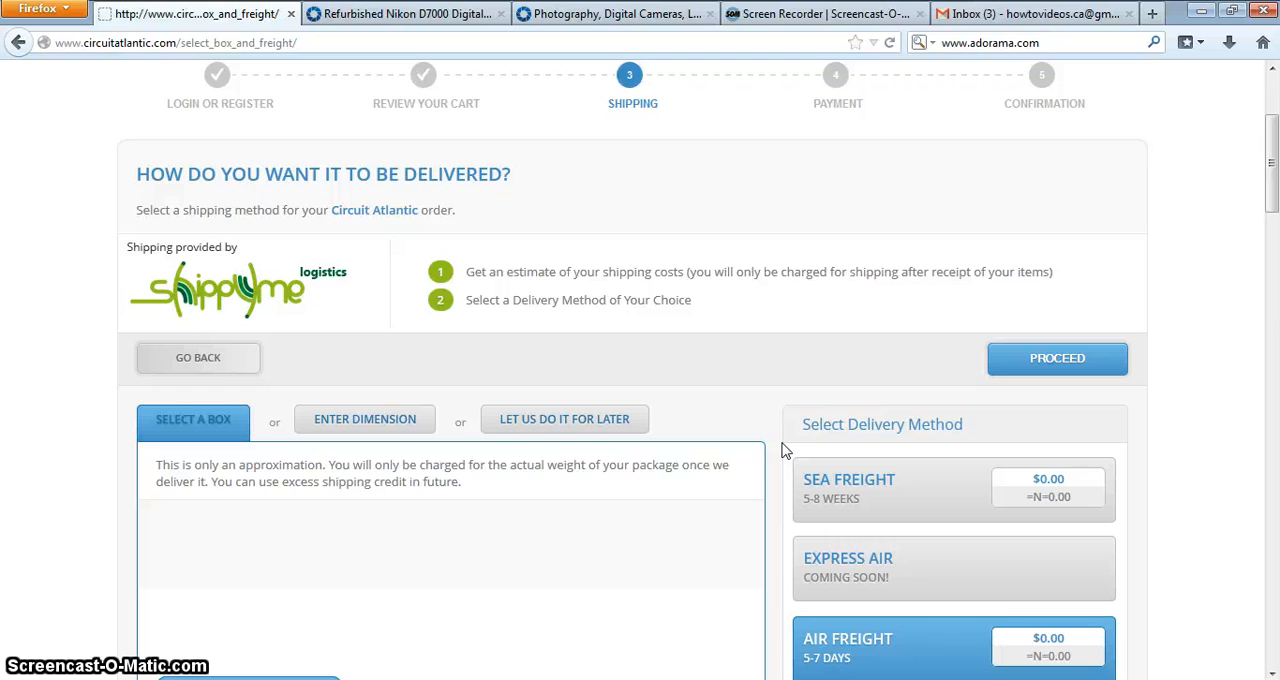
scroll("down", 3)
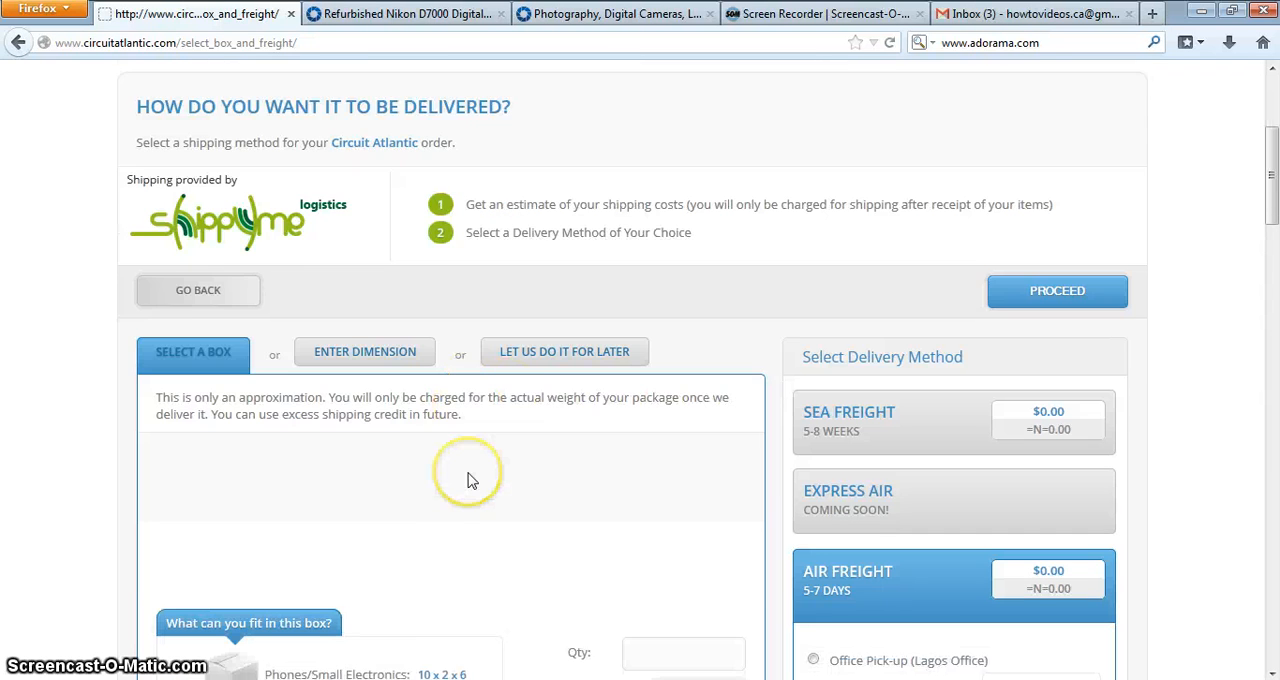
scroll("down", 3)
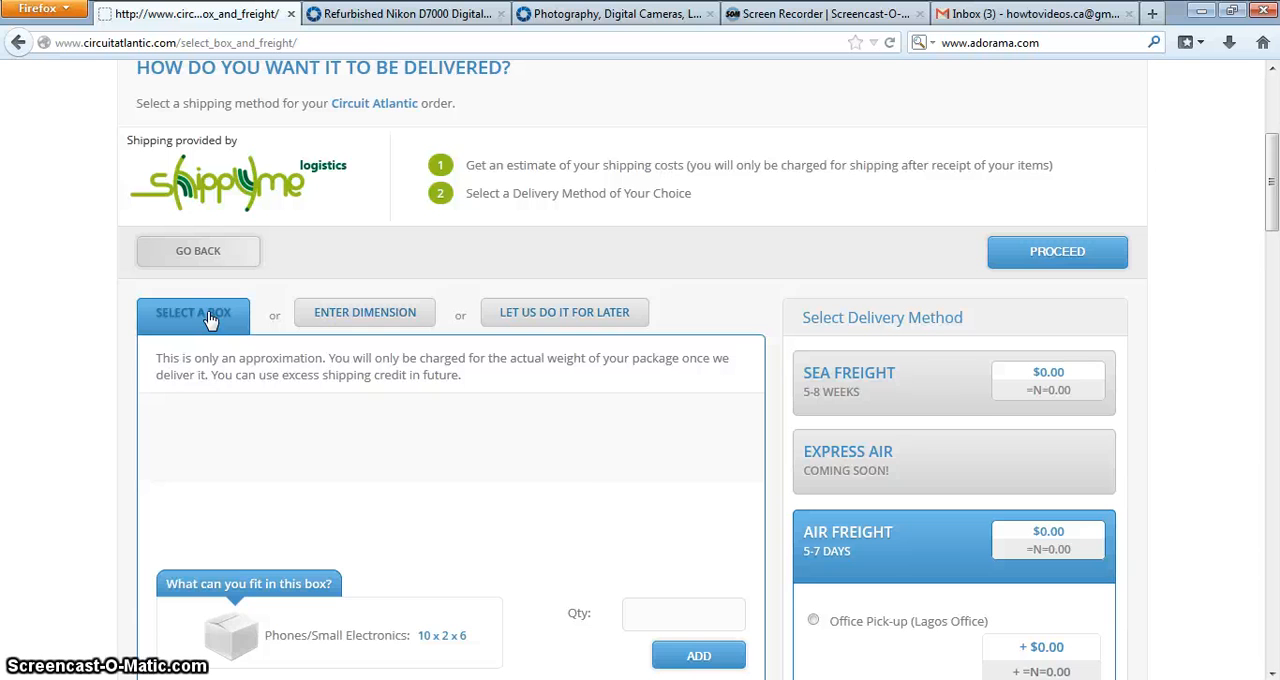
left_click(364, 312)
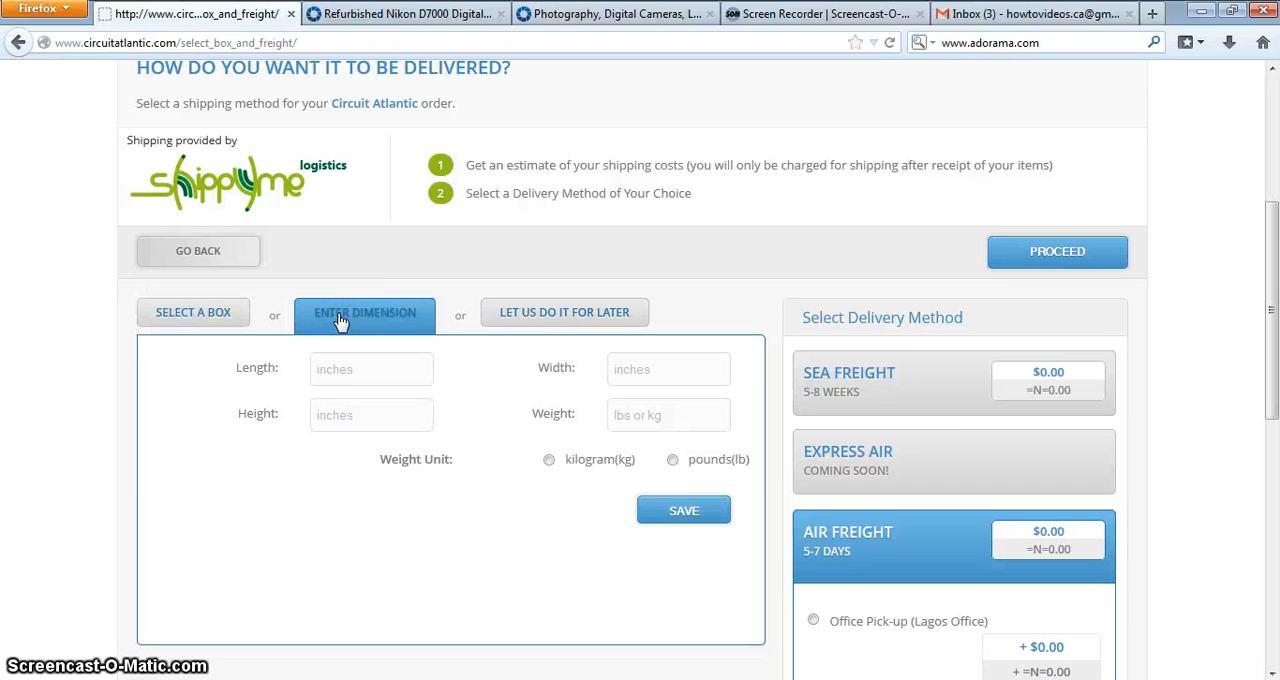
left_click(564, 312)
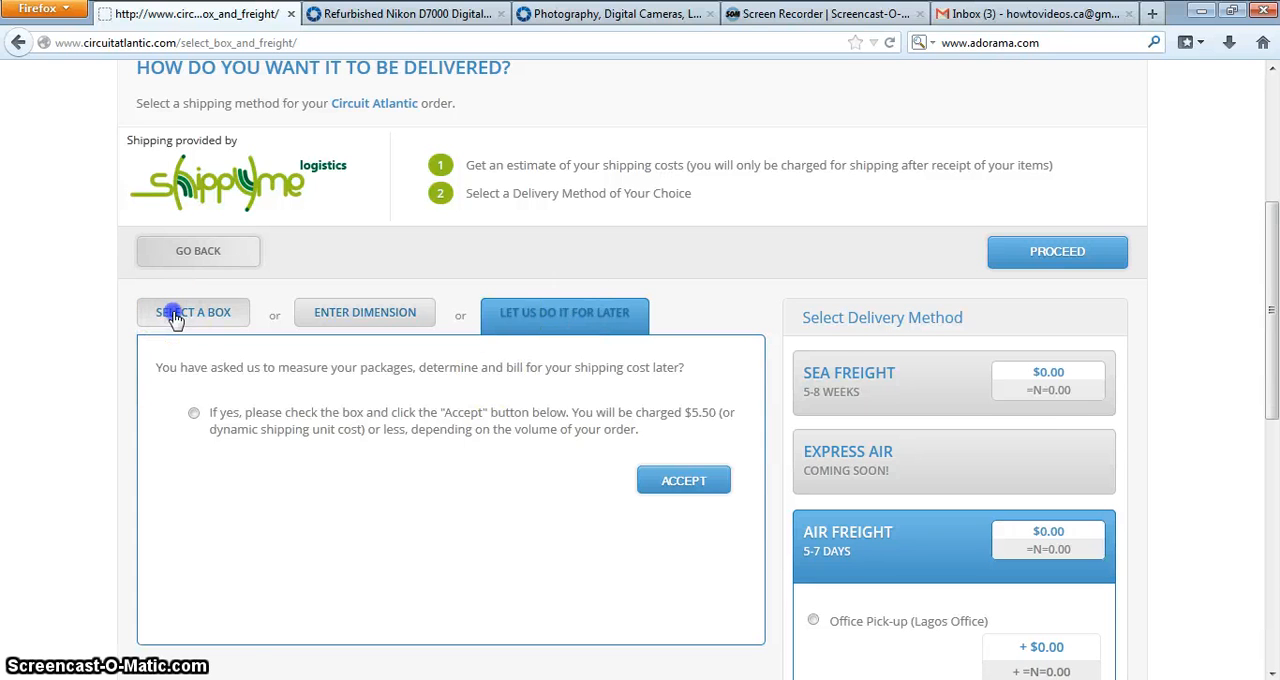
Add one Phones/Small Electronics box, giving 1 lb at $6.50 air freight
left_click(192, 312)
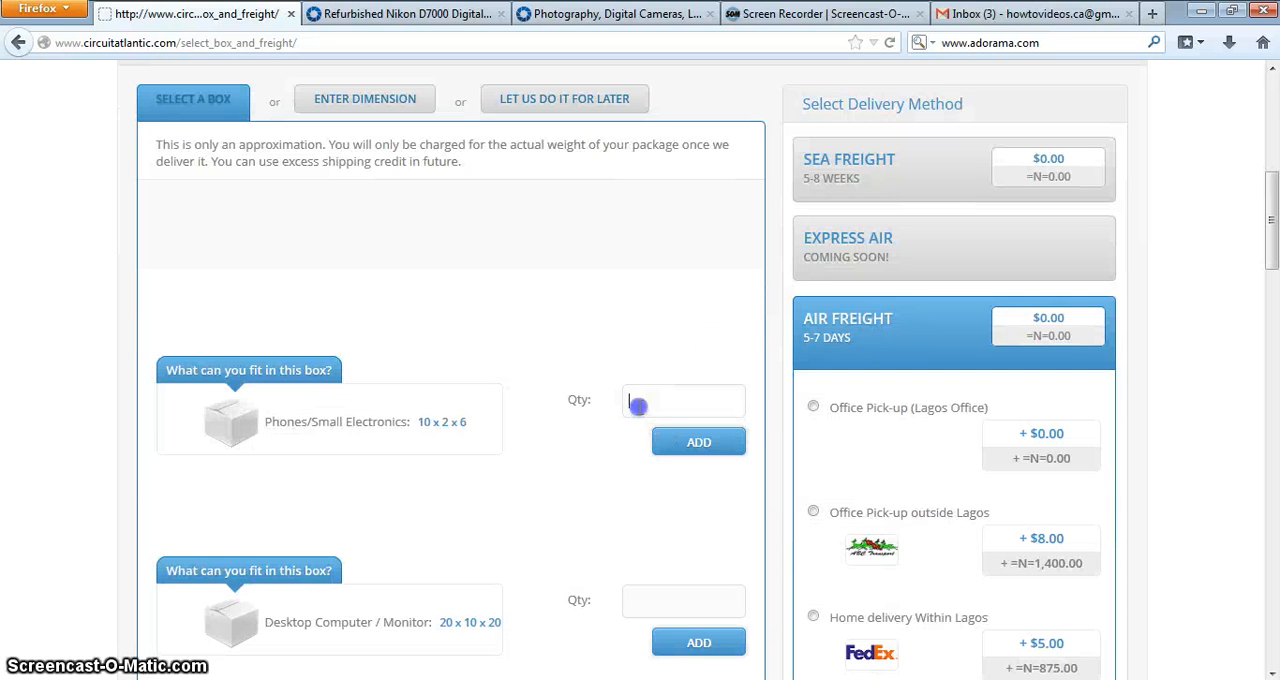
type("1")
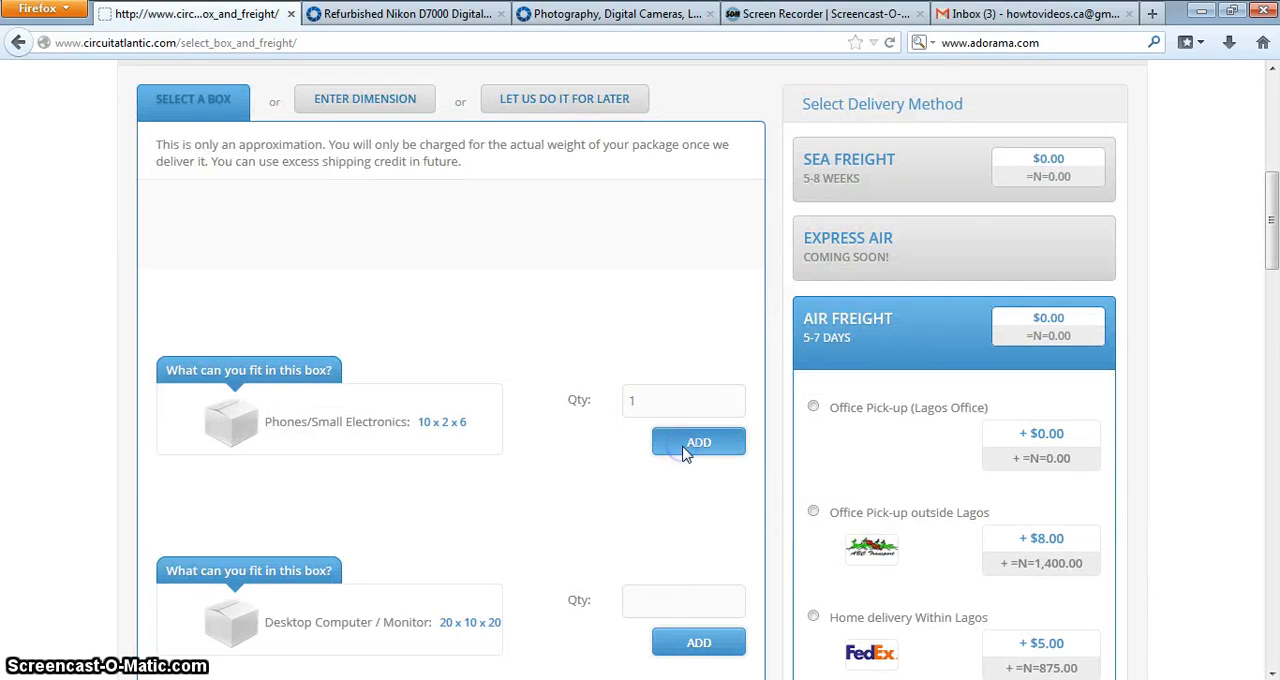
left_click(698, 442)
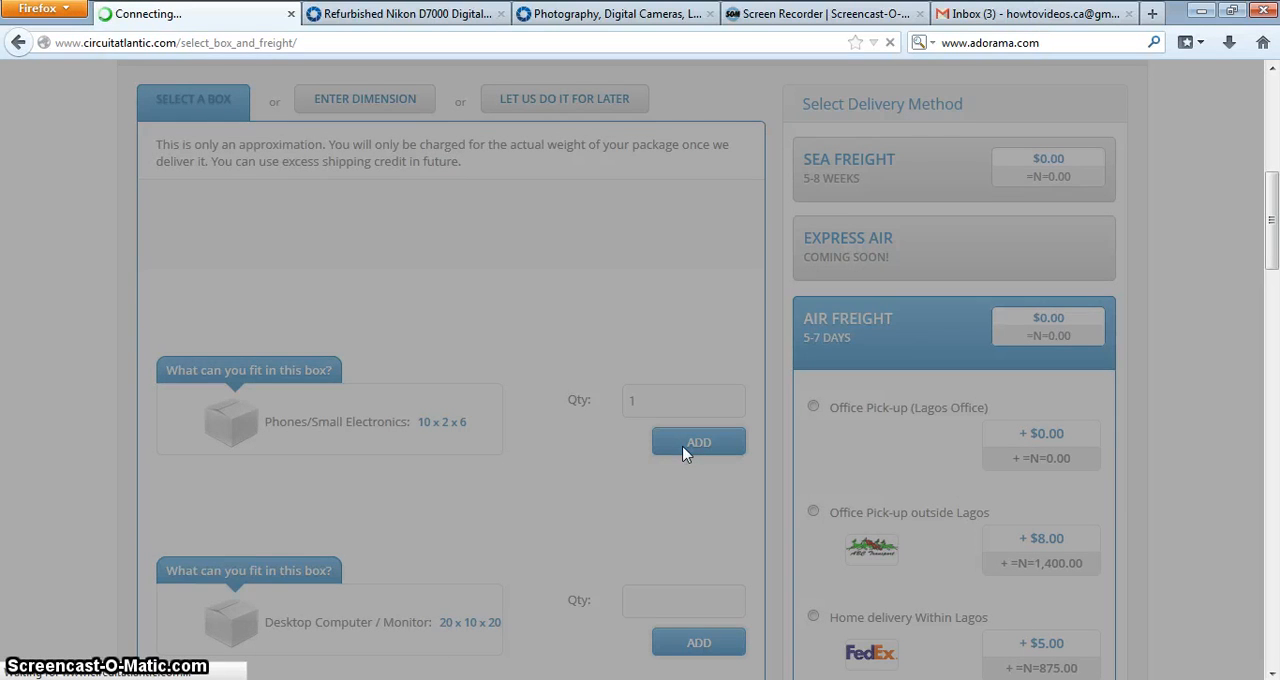
left_click(698, 440)
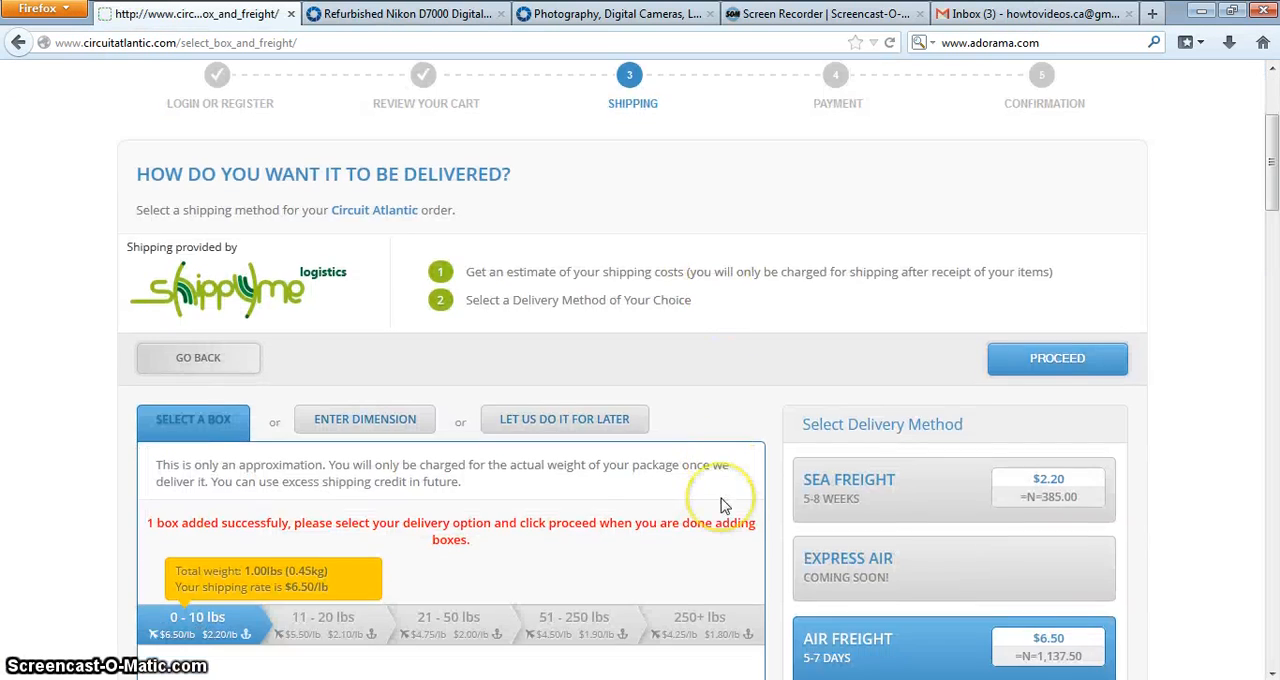
Review the freight summary and proceed to the payment step
scroll("down", 3)
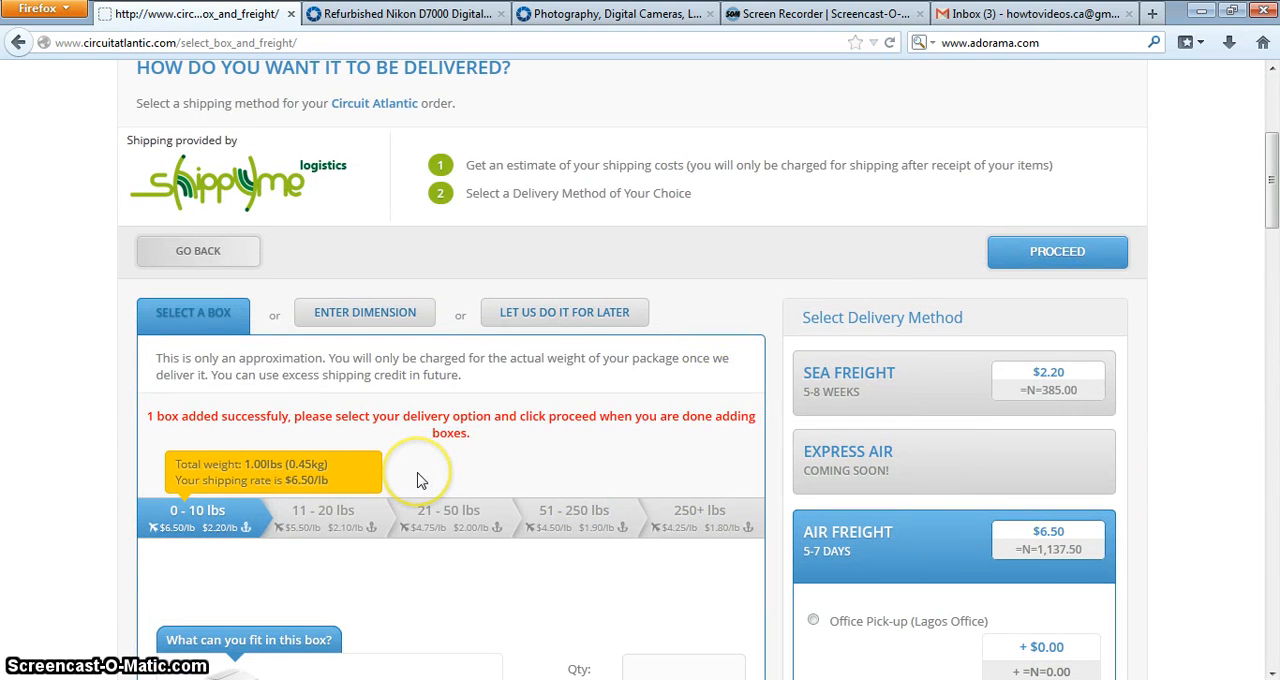
scroll("down", 3)
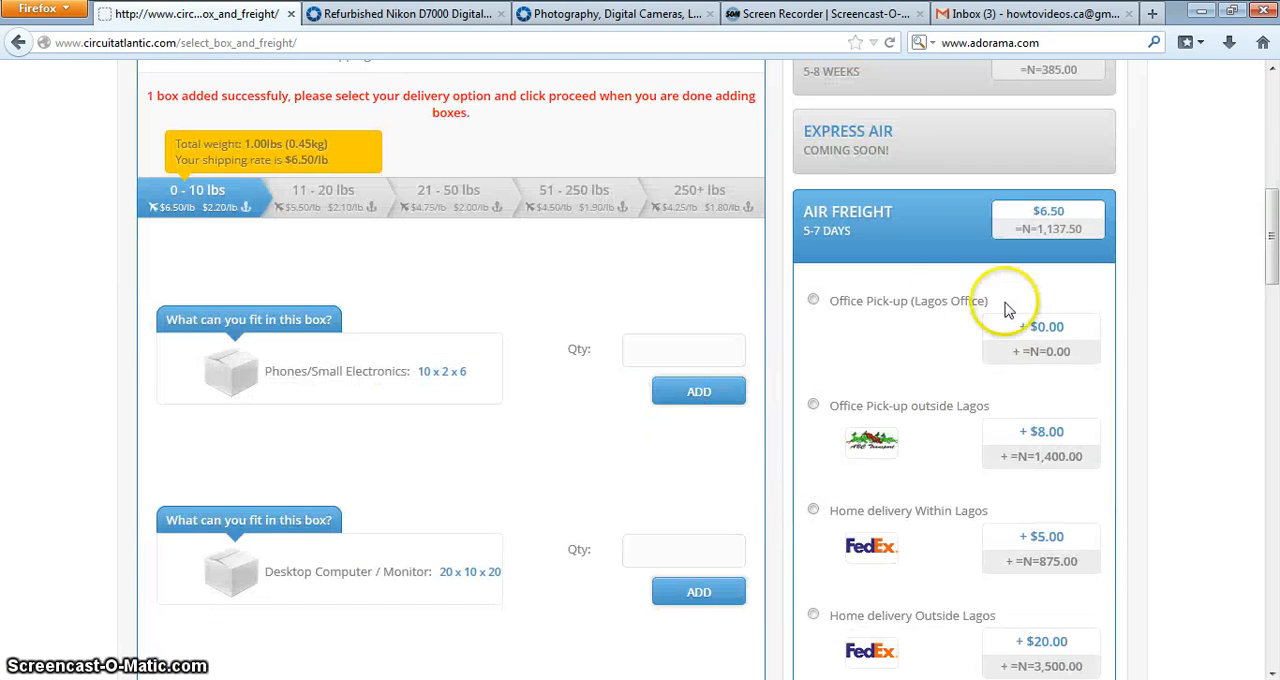
mouse_move(924, 464)
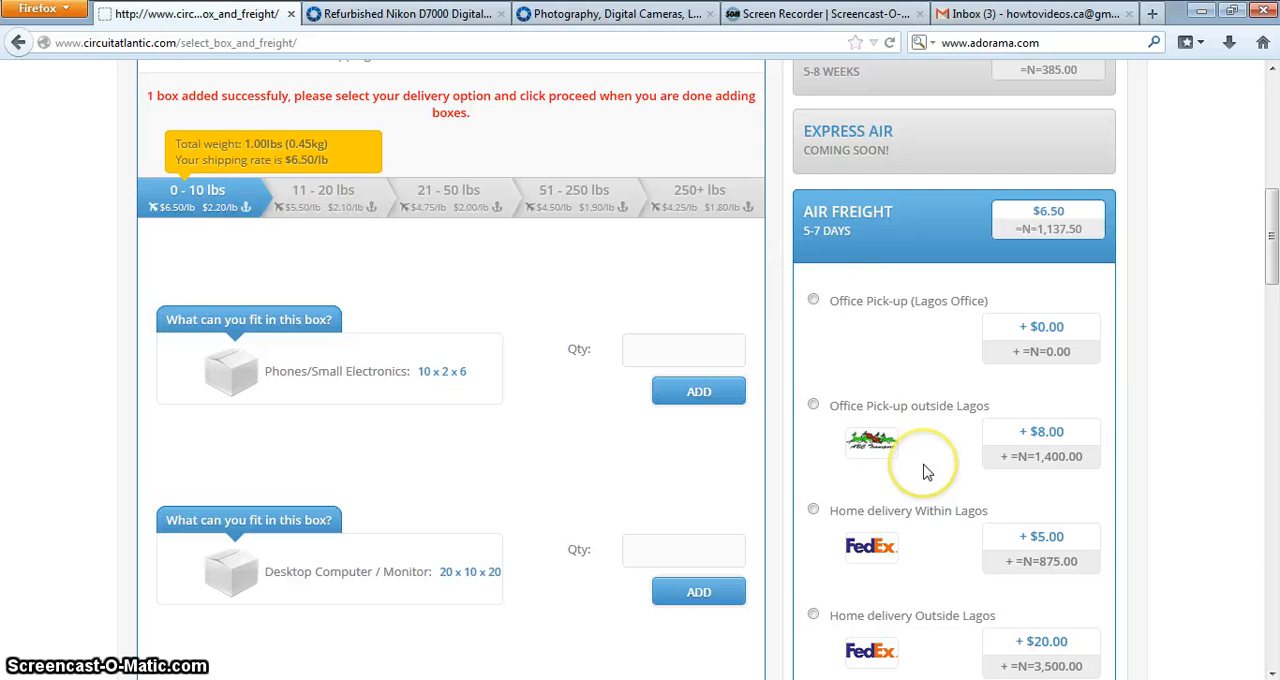
scroll("down", 3)
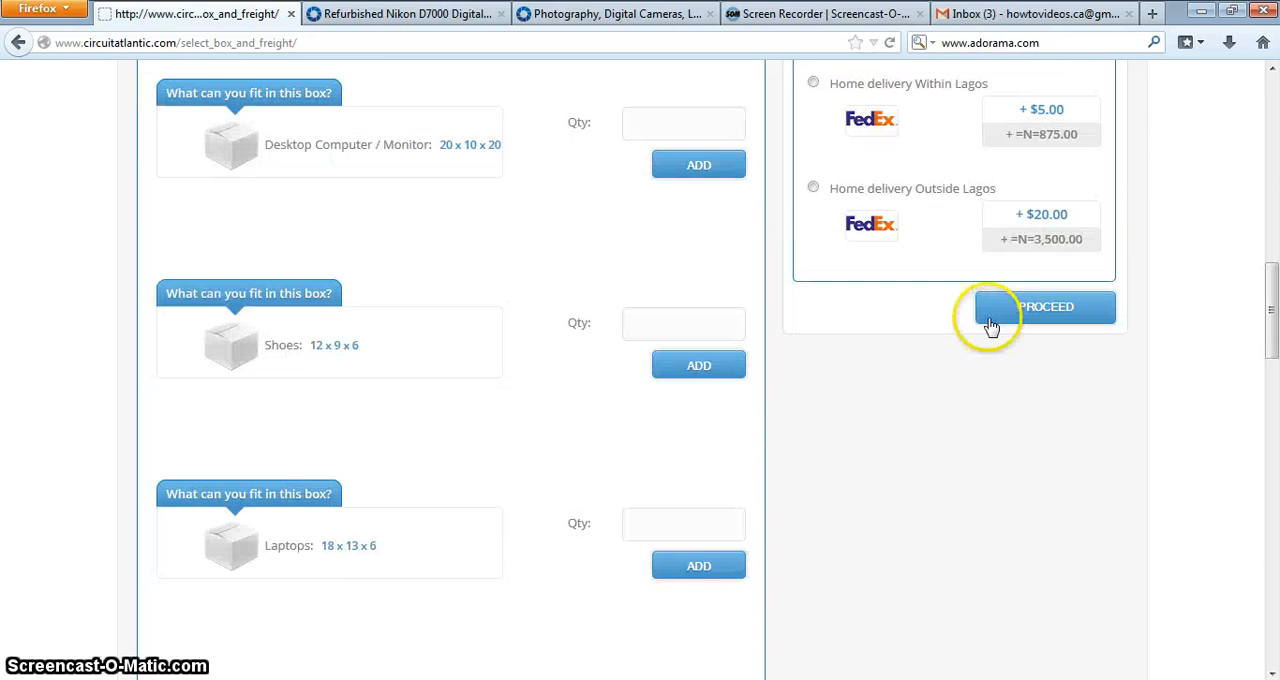
mouse_move(976, 284)
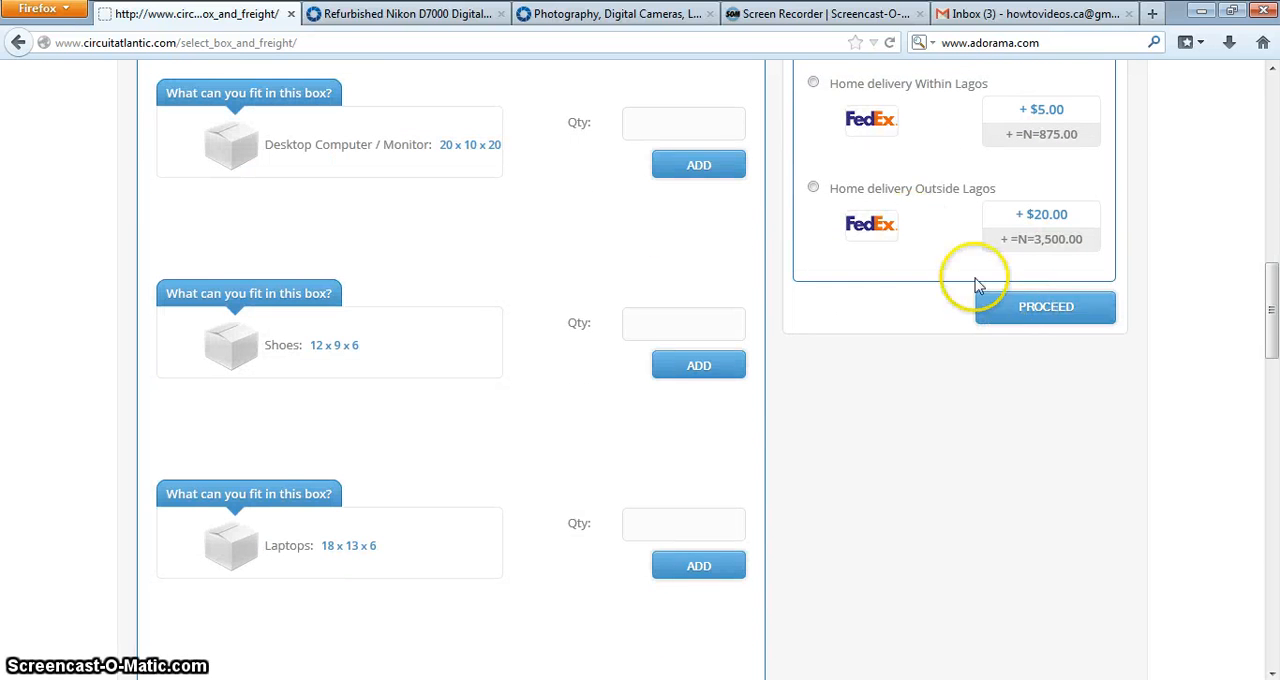
left_click(1044, 308)
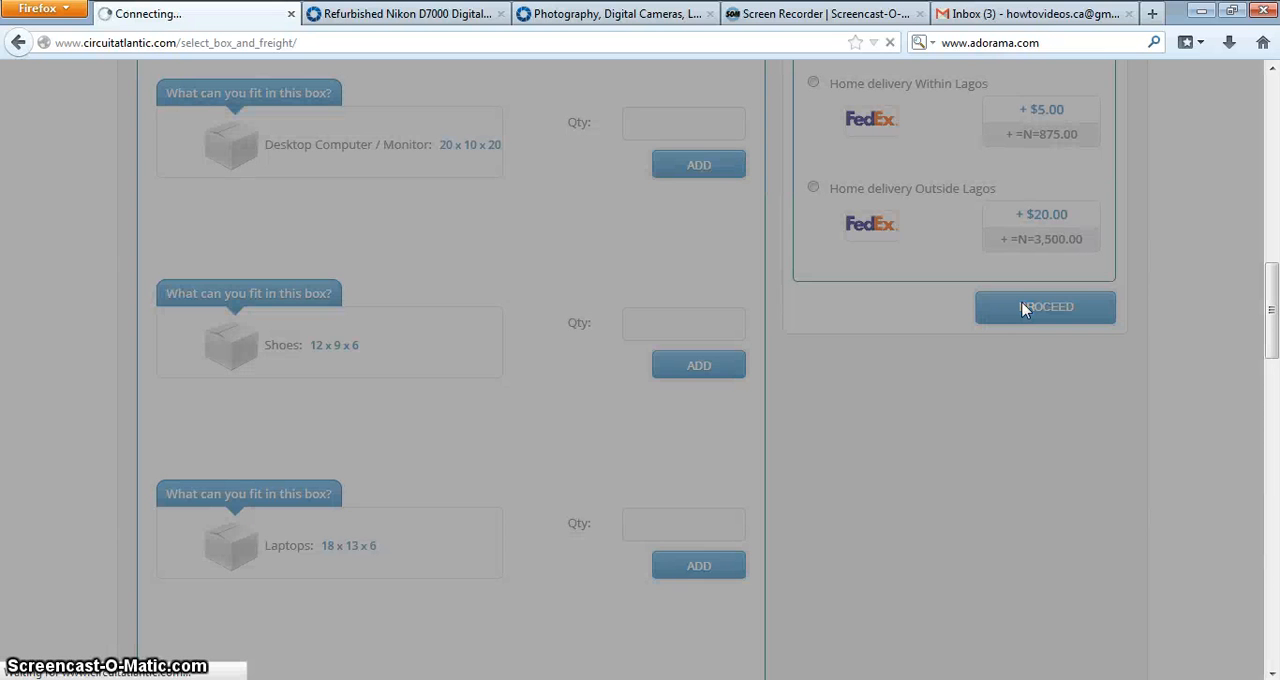
Tick Strip Item Packaging and the Product Safety and Delivery Guarantee, total $717.85
left_click(1044, 308)
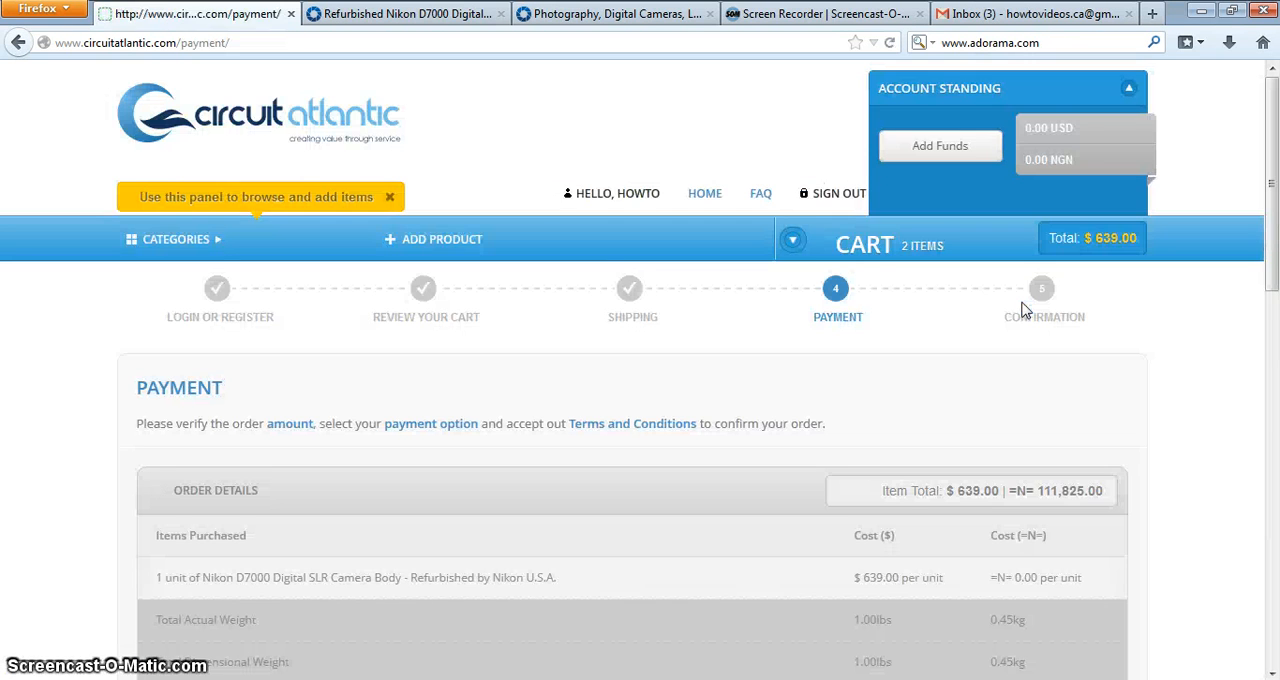
scroll("down", 3)
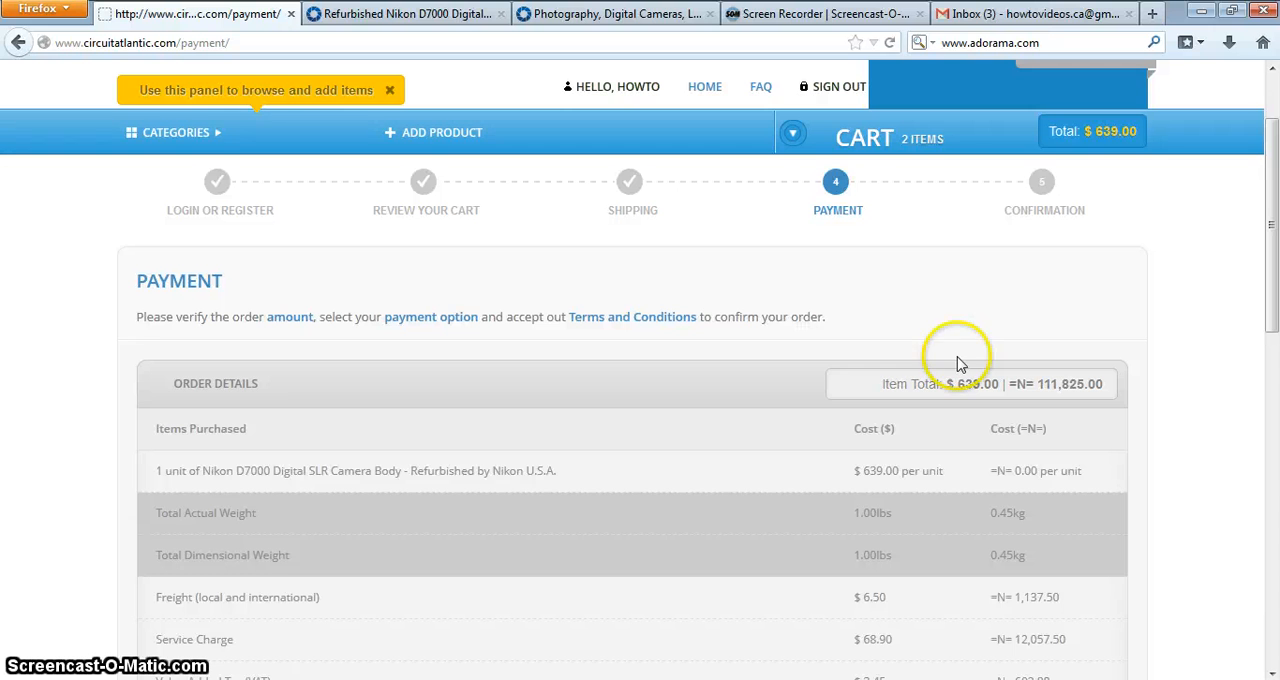
scroll("down", 3)
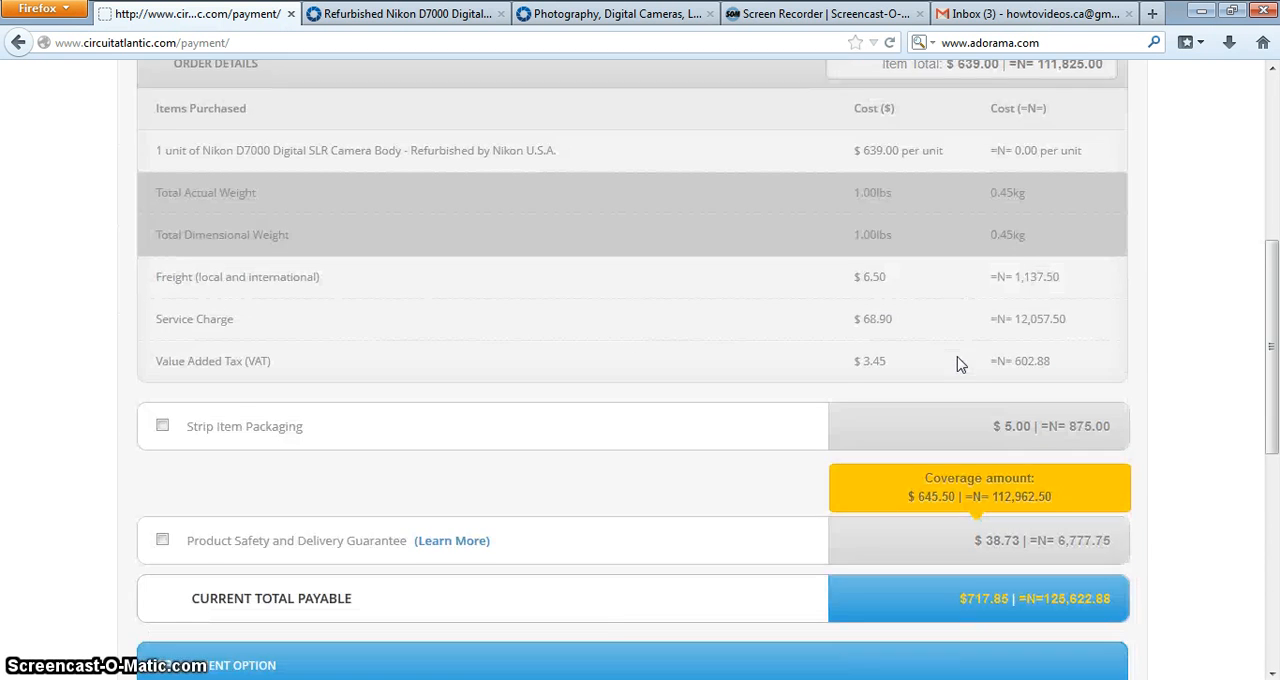
scroll("down", 3)
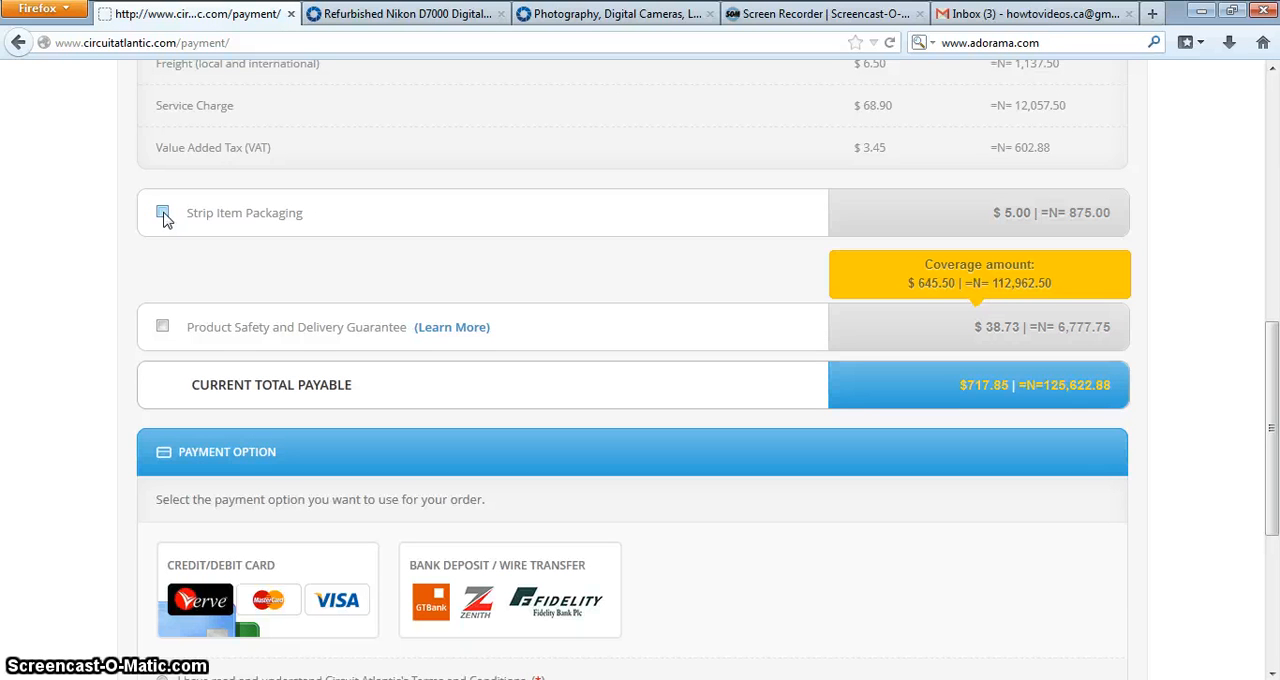
left_click(162, 212)
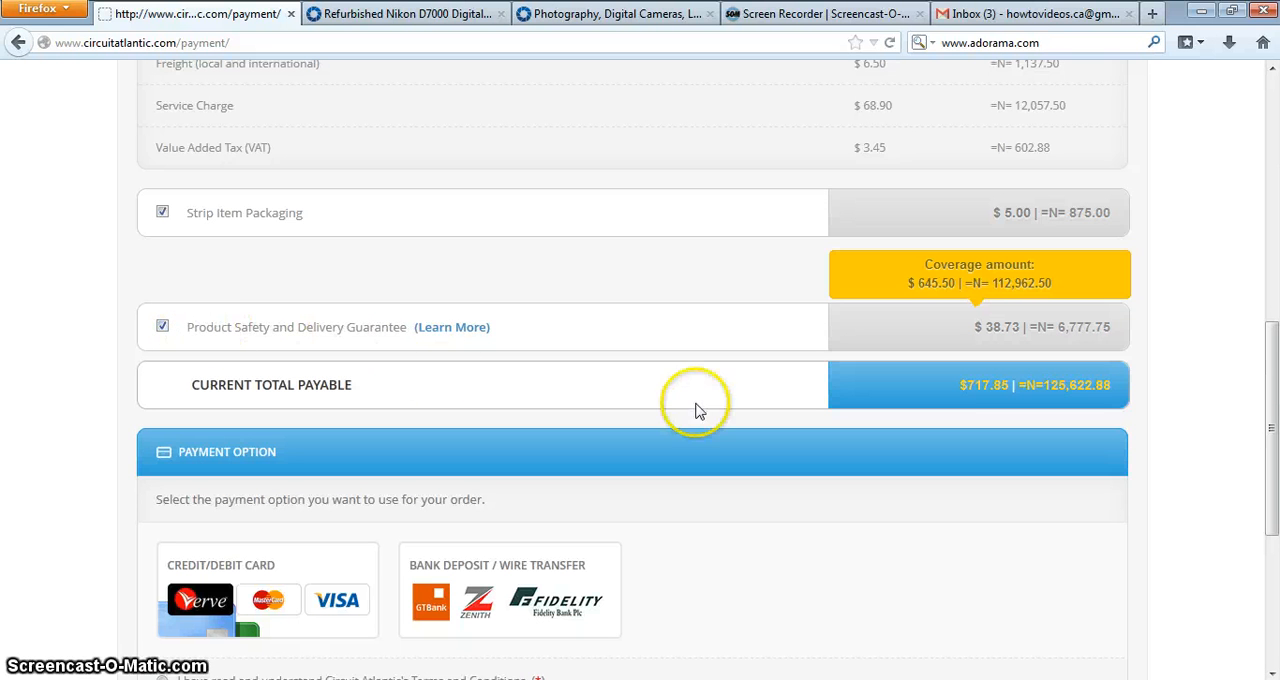
scroll("down", 3)
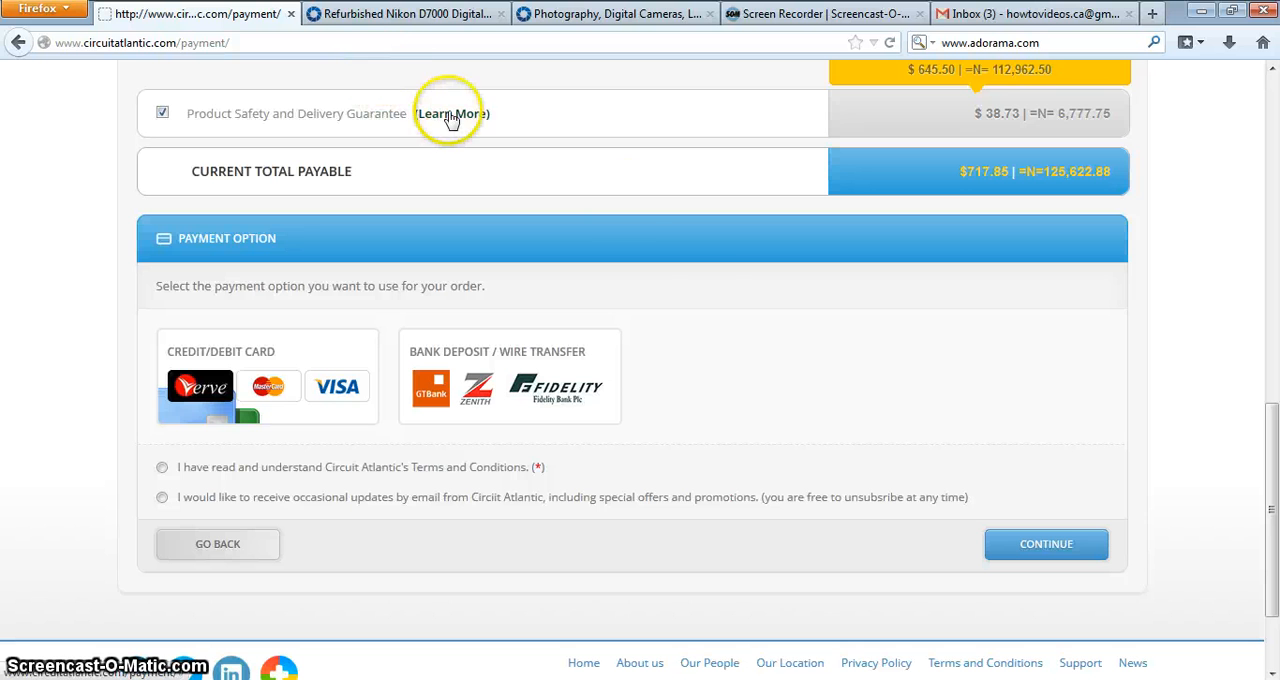
mouse_move(736, 324)
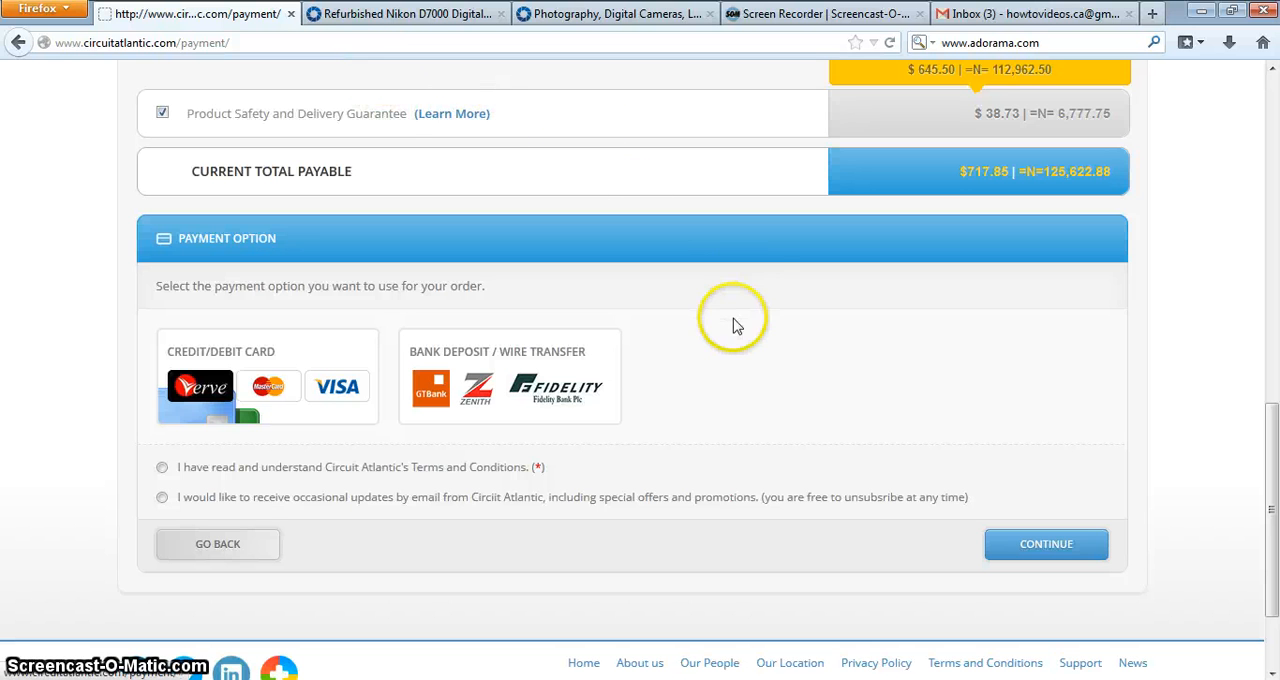
Accept the terms, opt in to email updates, select Bank Deposit / Wire Transfer and place the order
scroll("down", 3)
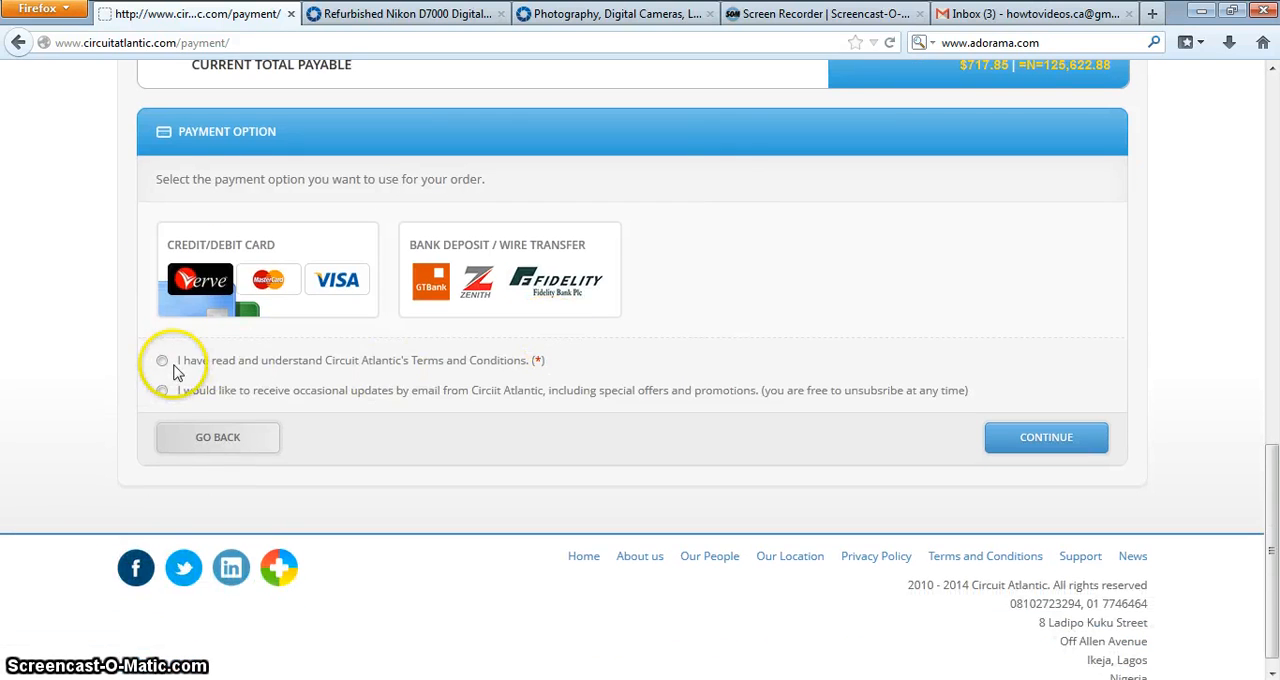
left_click(162, 360)
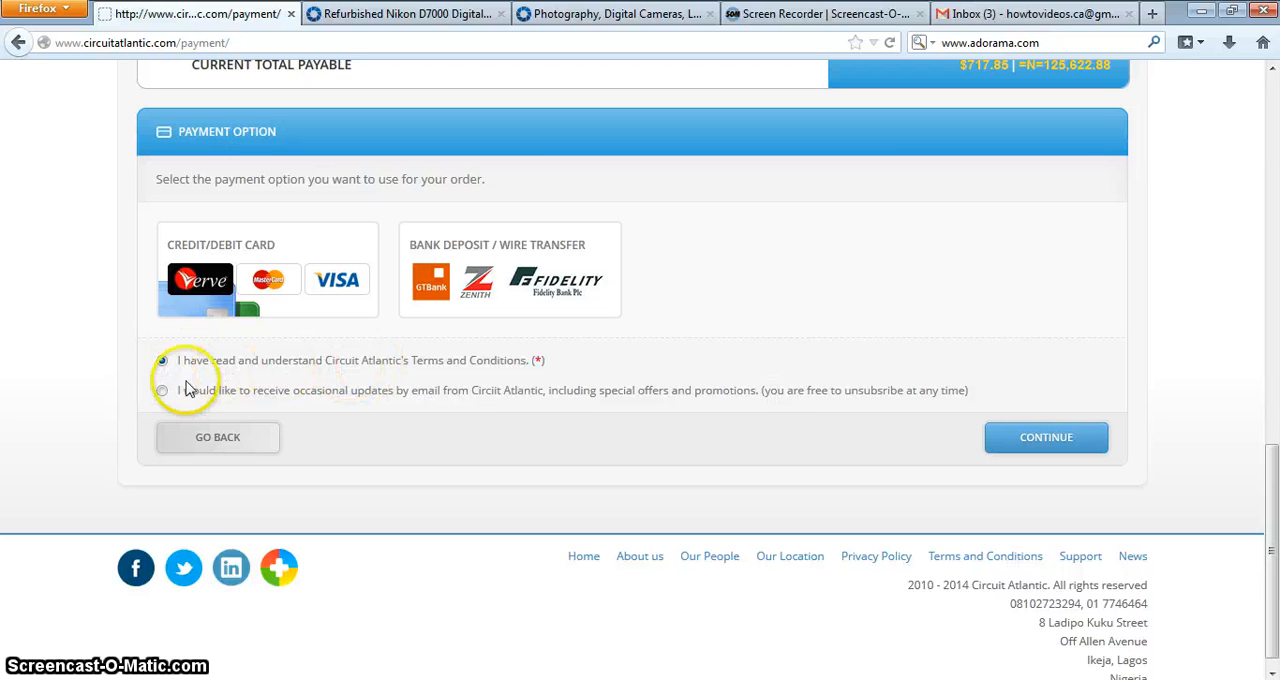
left_click(162, 390)
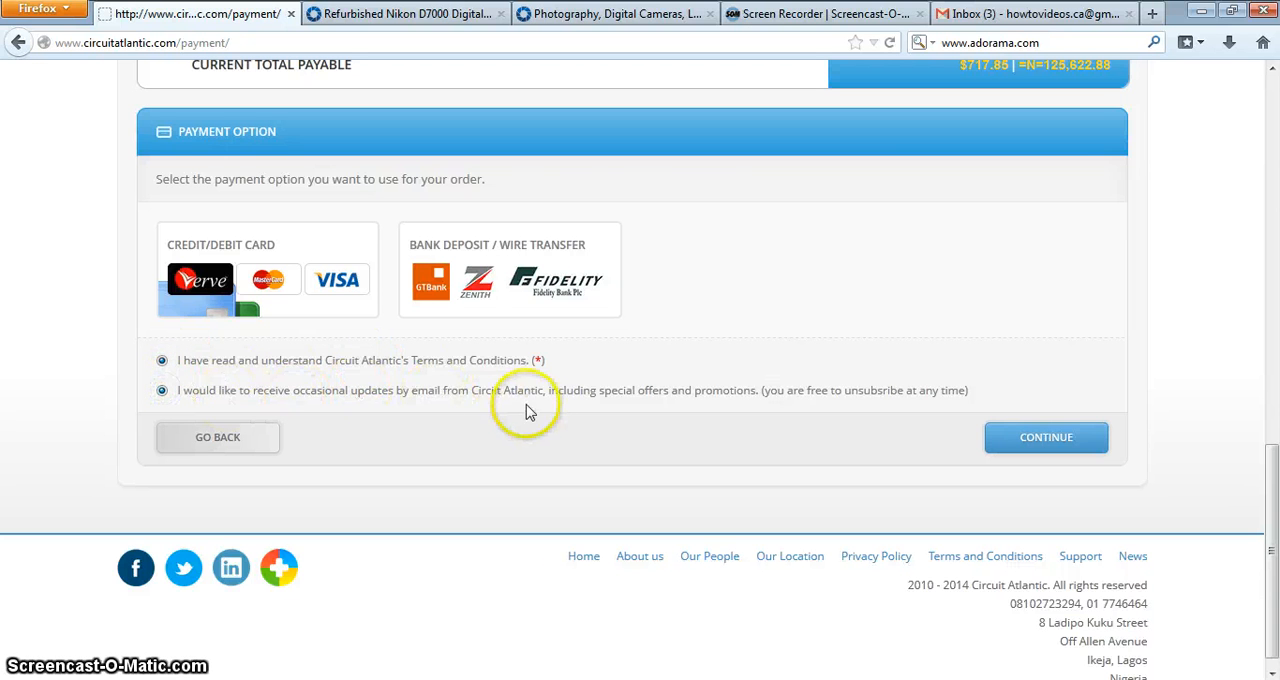
left_click(508, 270)
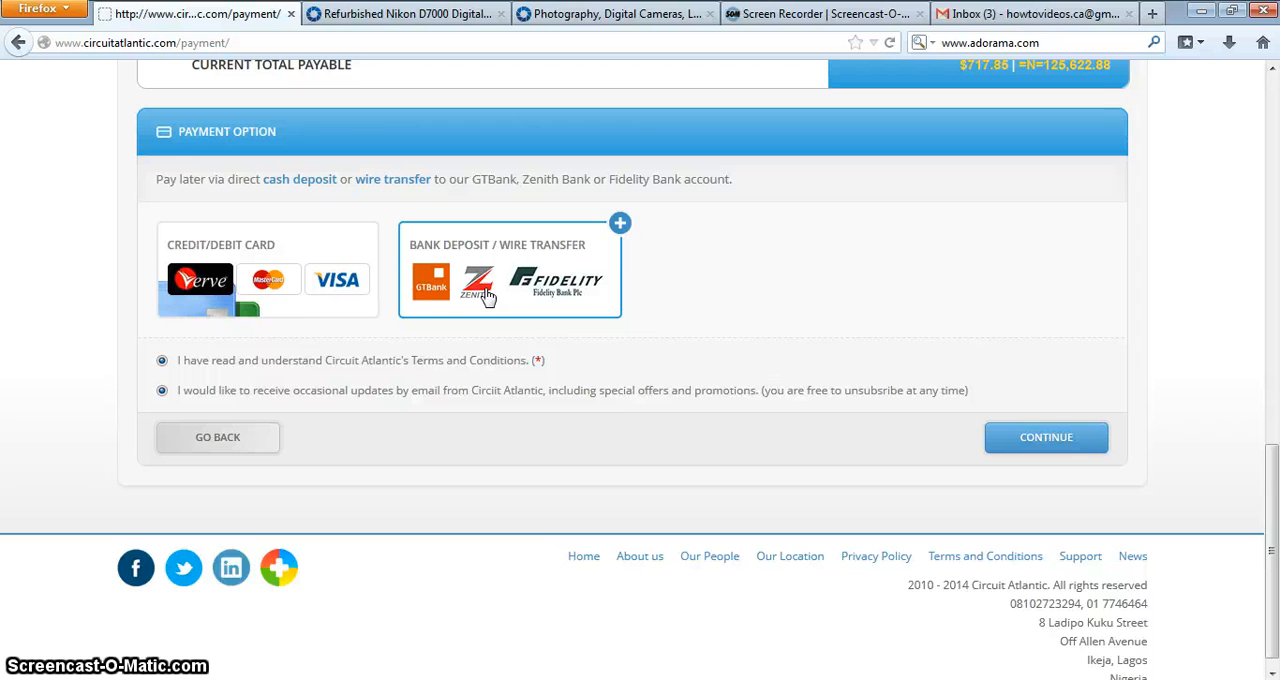
mouse_move(462, 290)
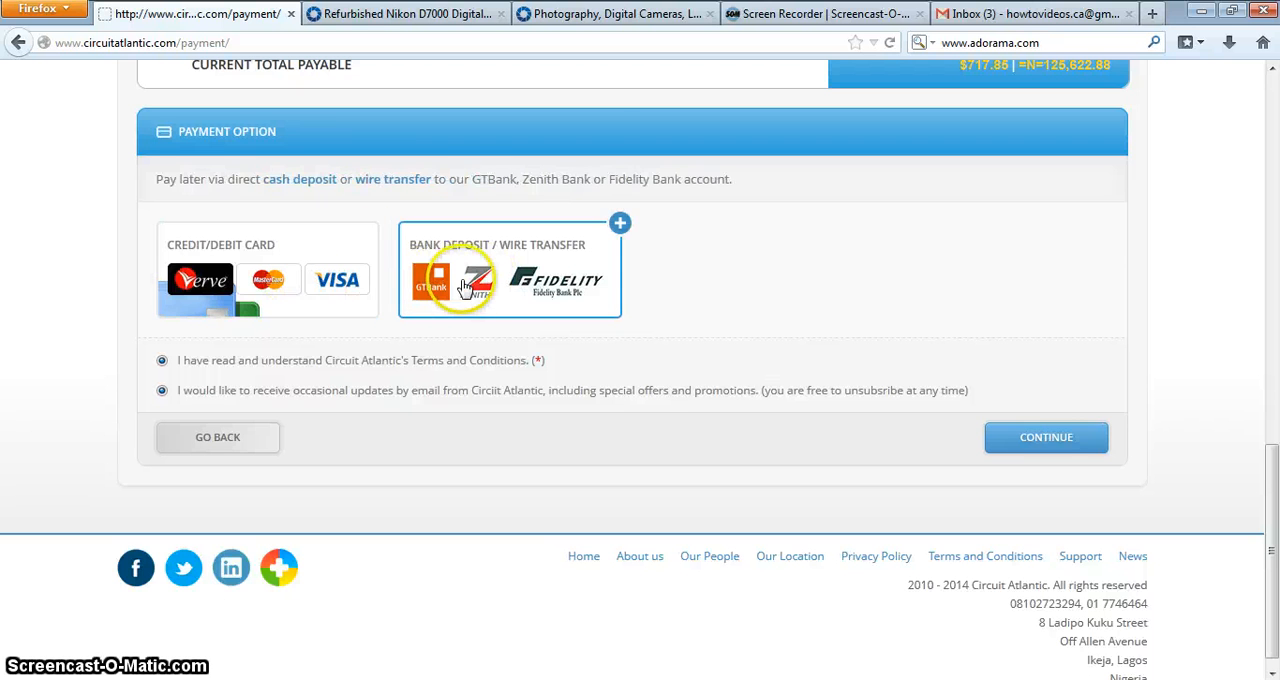
mouse_move(496, 296)
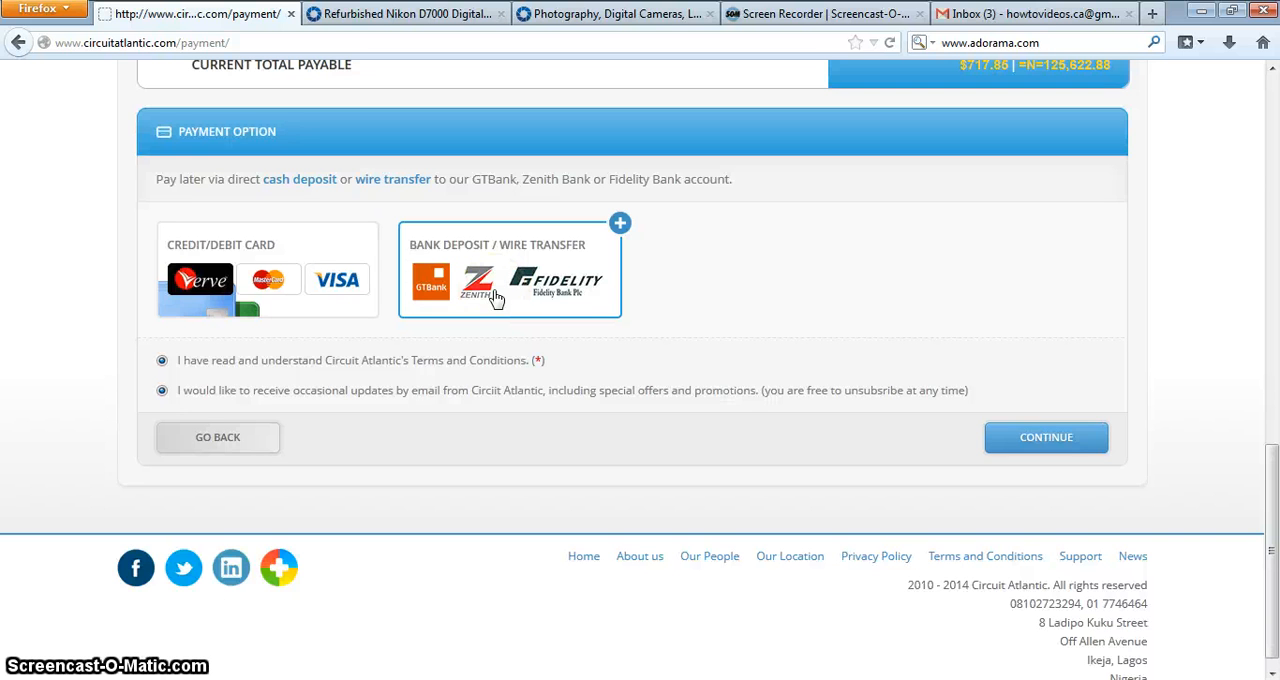
left_click(620, 224)
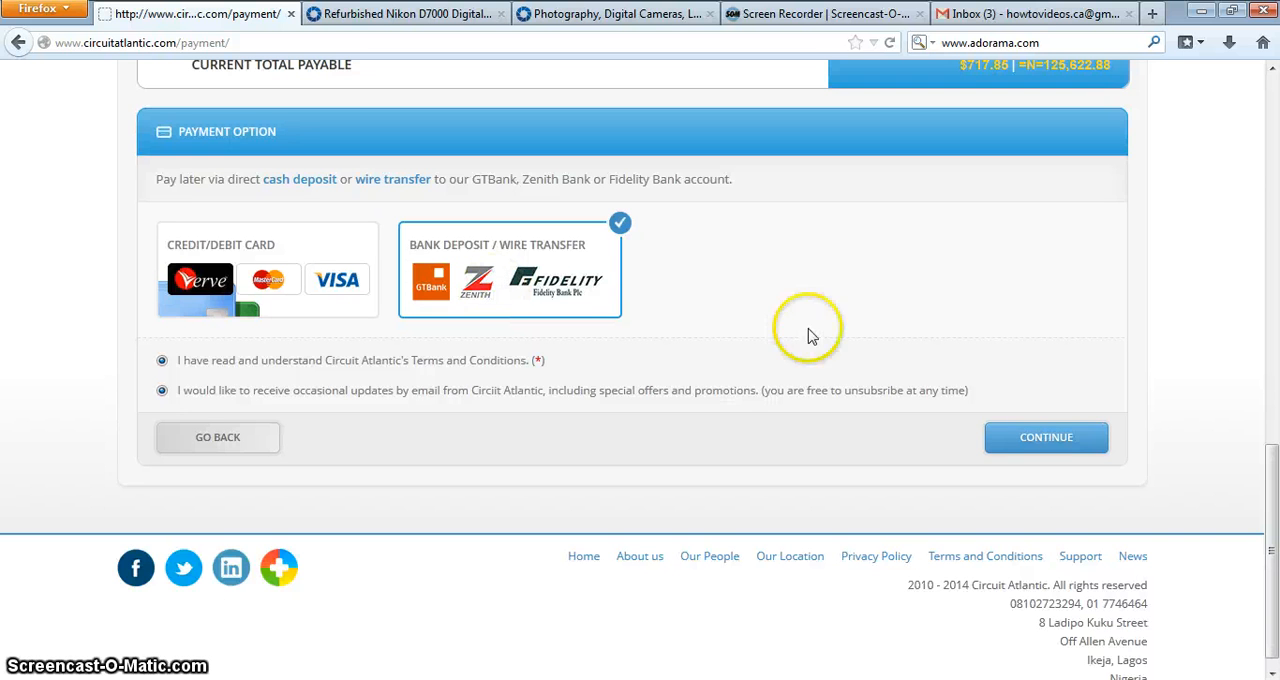
left_click(1046, 438)
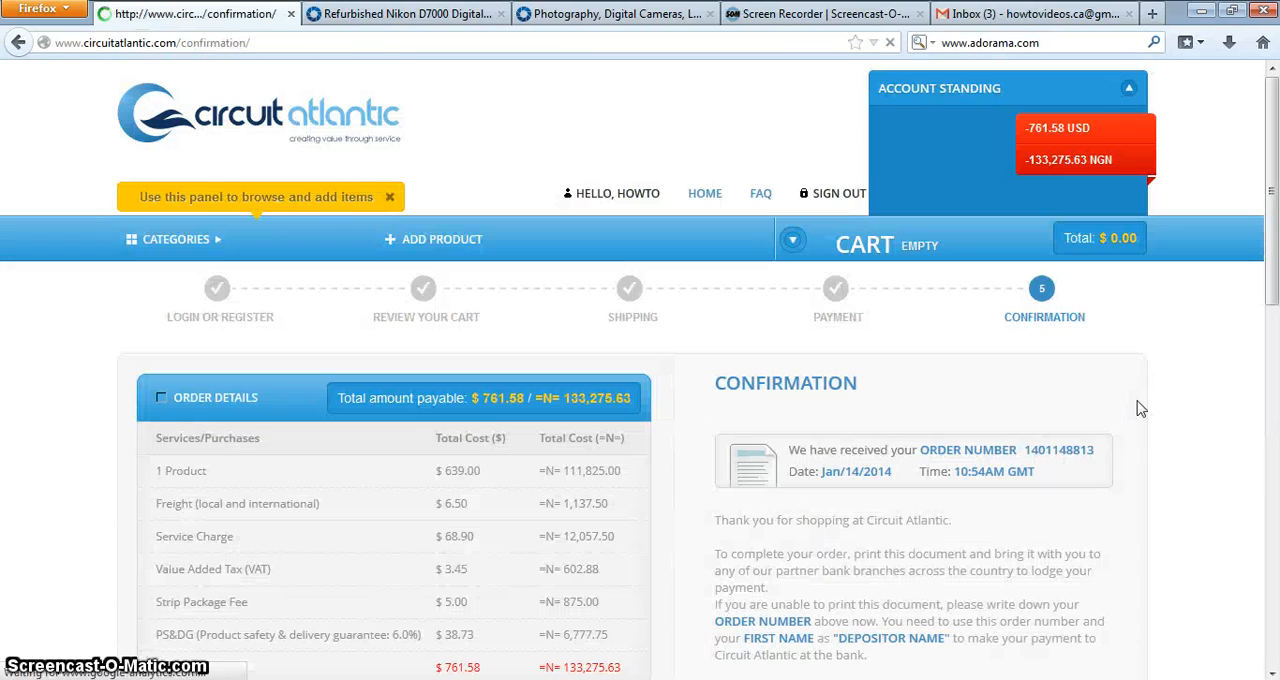
mouse_move(820, 424)
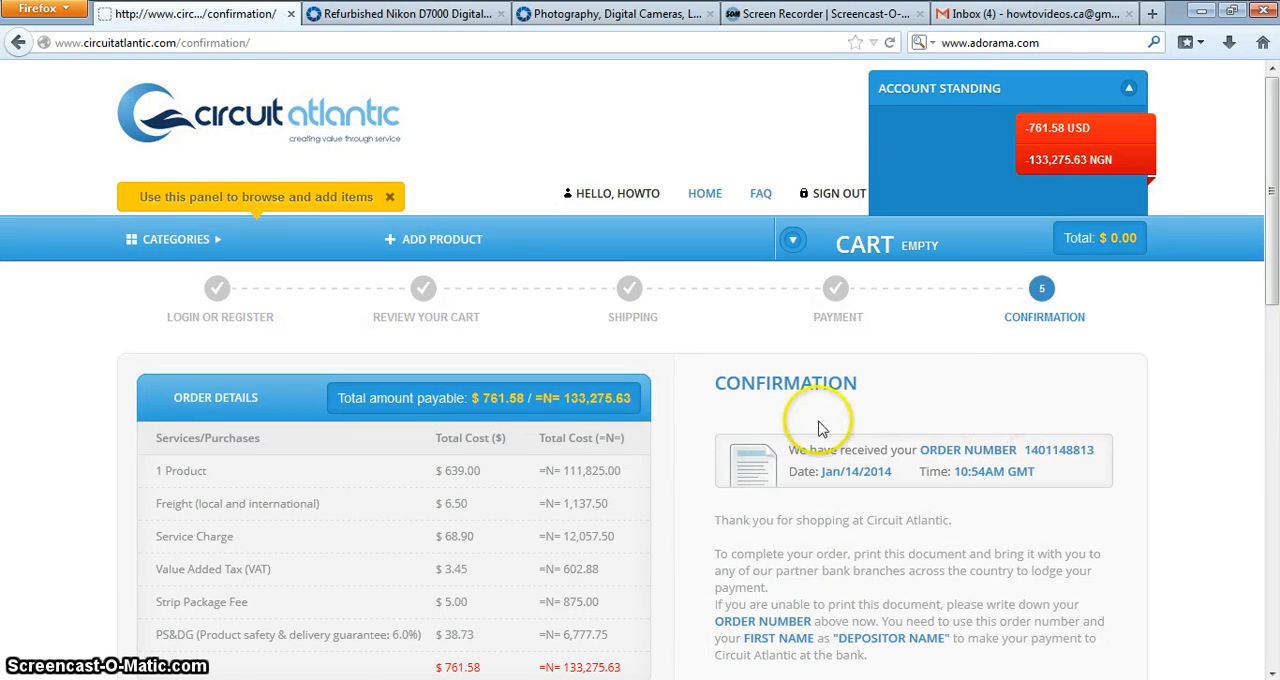
scroll("down", 3)
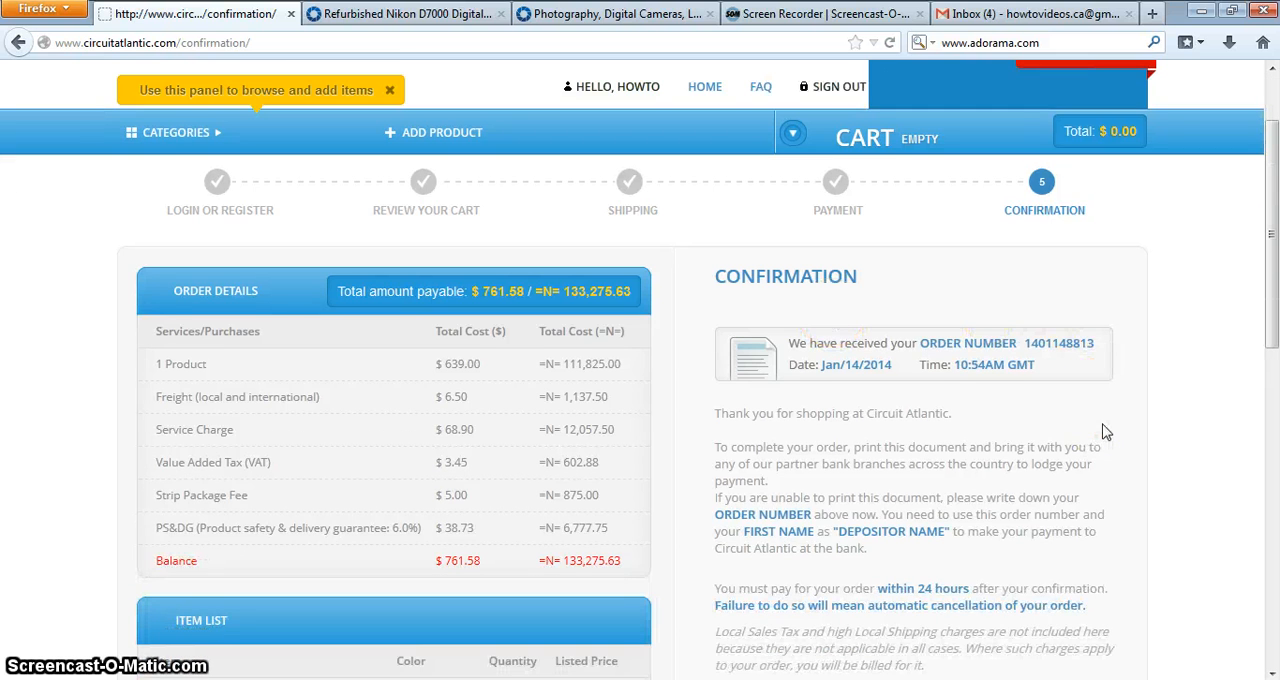
scroll("down", 3)
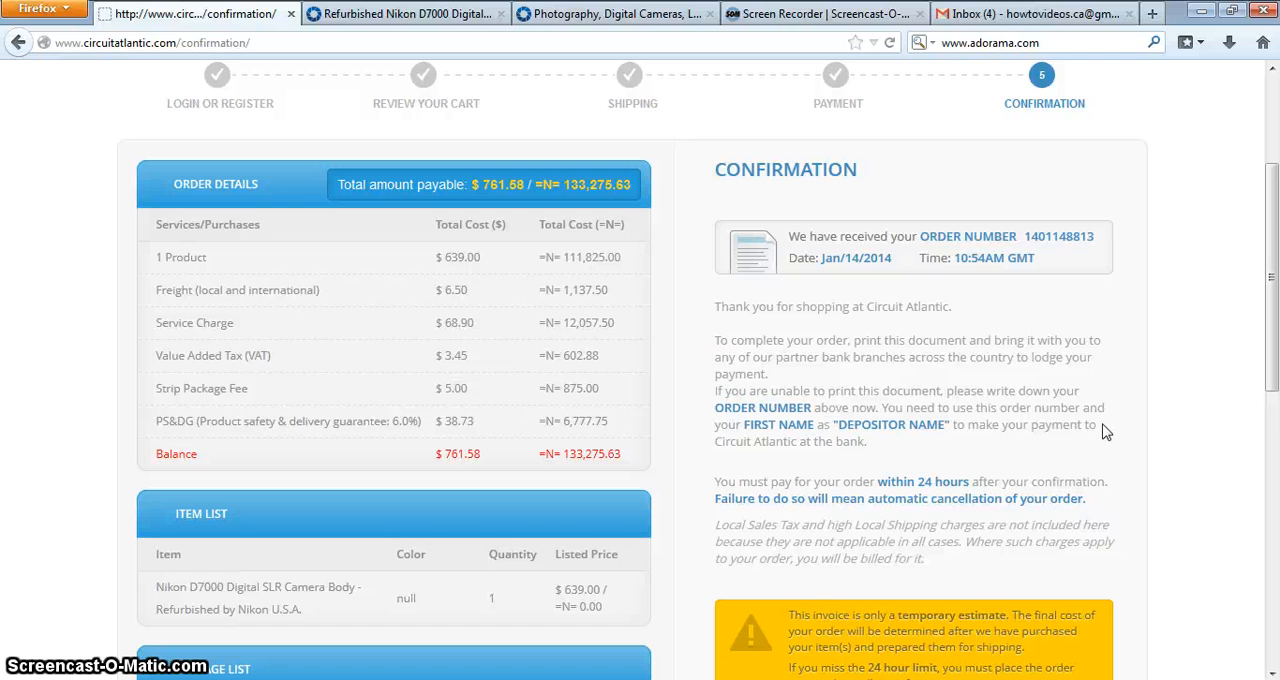
scroll("down", 3)
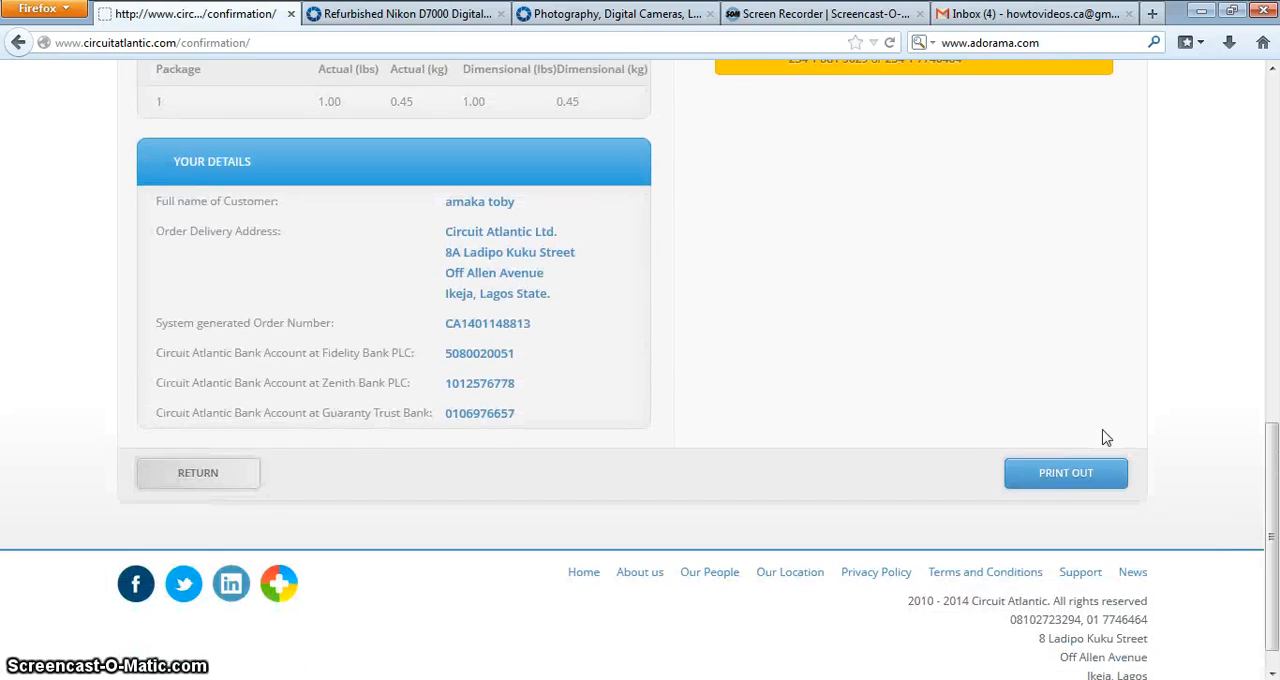
scroll("up", 3)
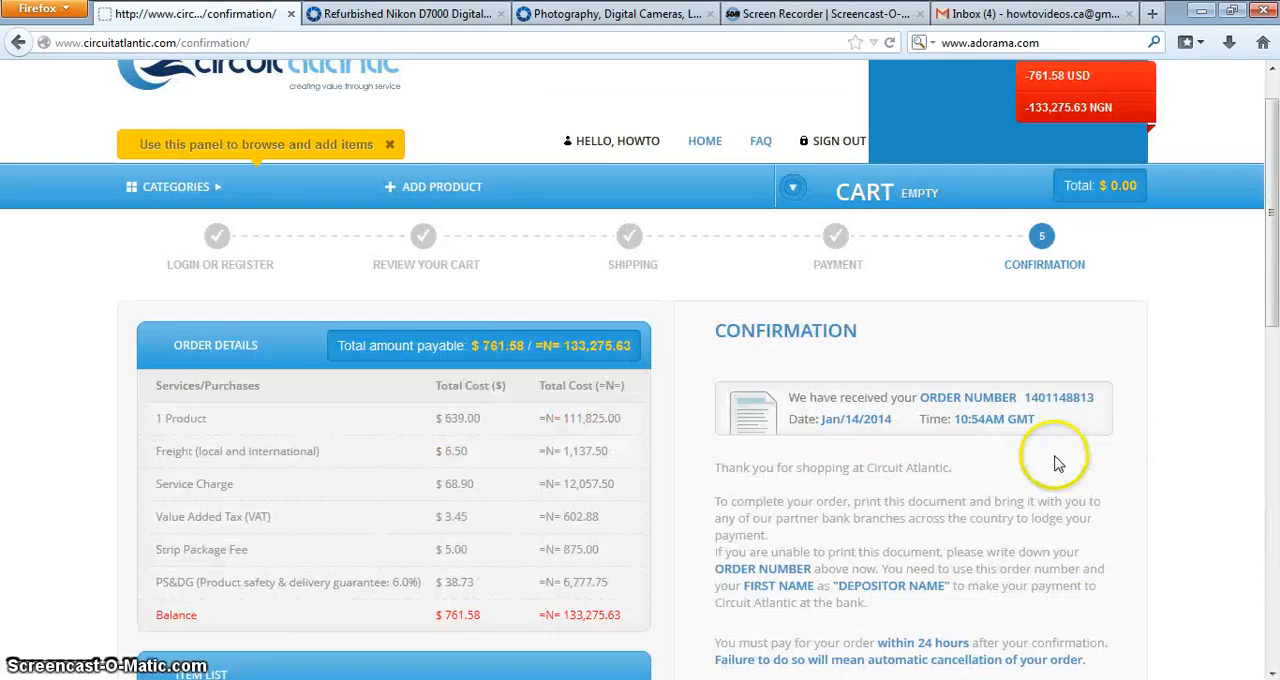